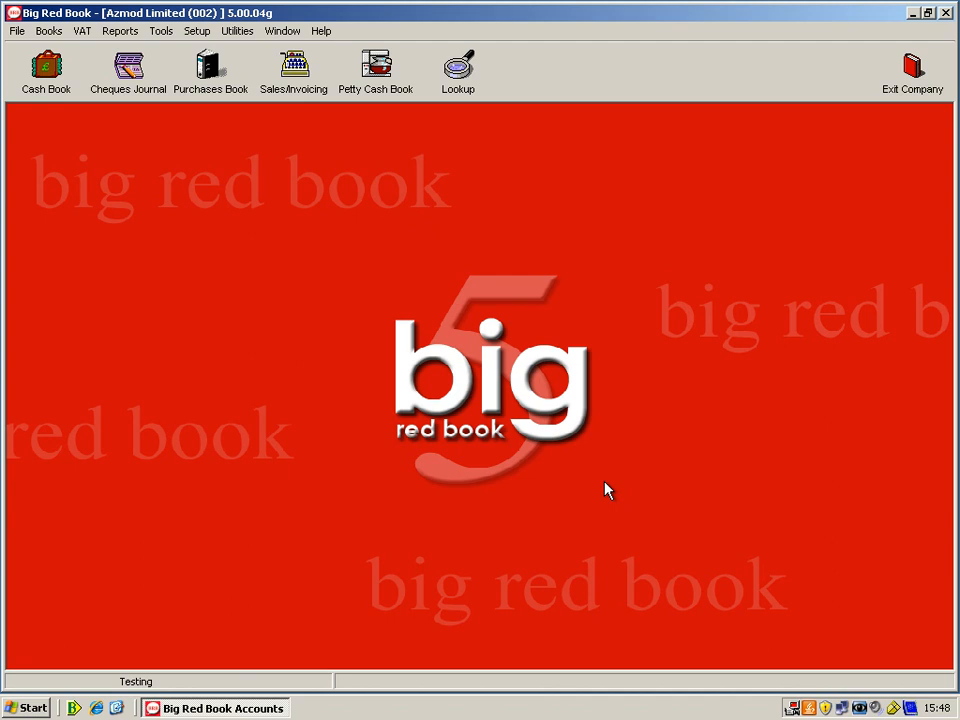
pyautogui.moveTo(456, 70)
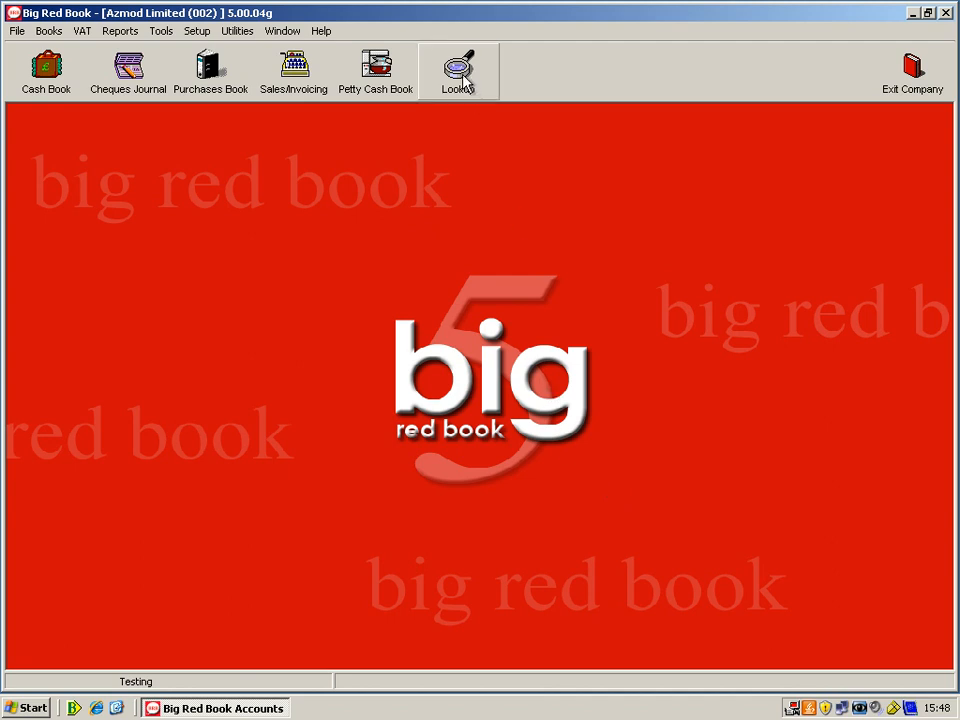
# Step: Open Lookup and view the customer accounts Abwood and Bollywood
pyautogui.click(456, 67)
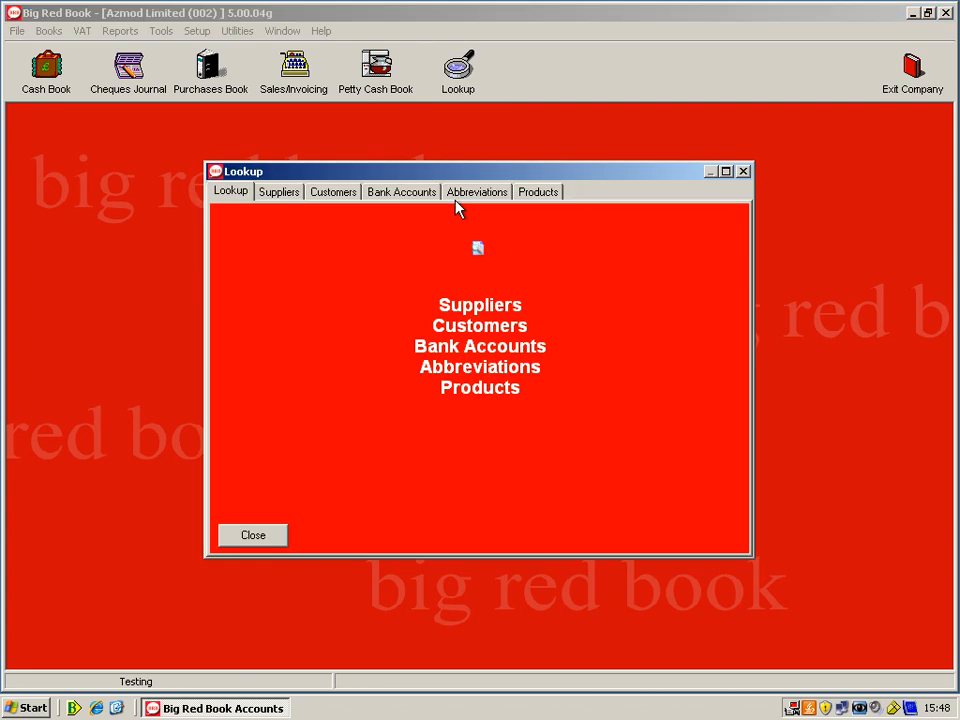
pyautogui.moveTo(324, 200)
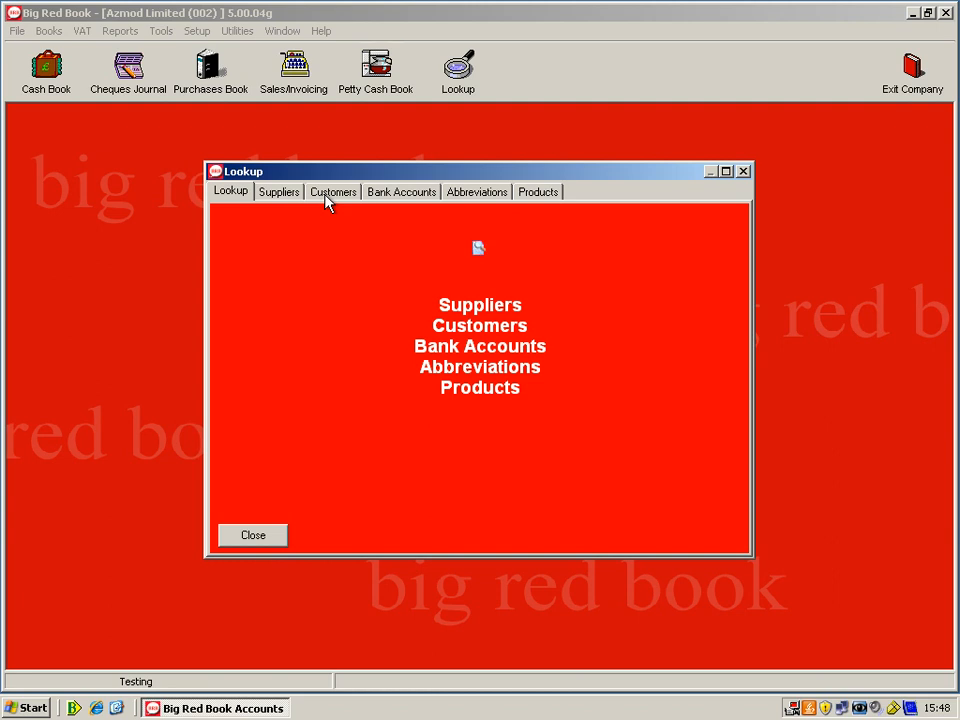
pyautogui.click(333, 191)
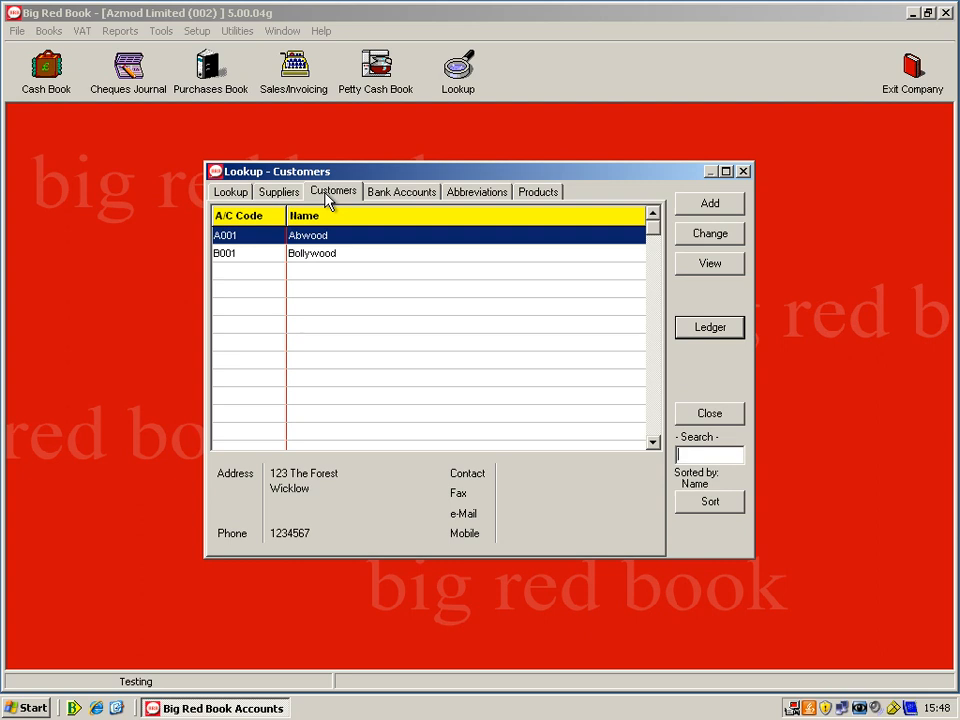
pyautogui.moveTo(387, 228)
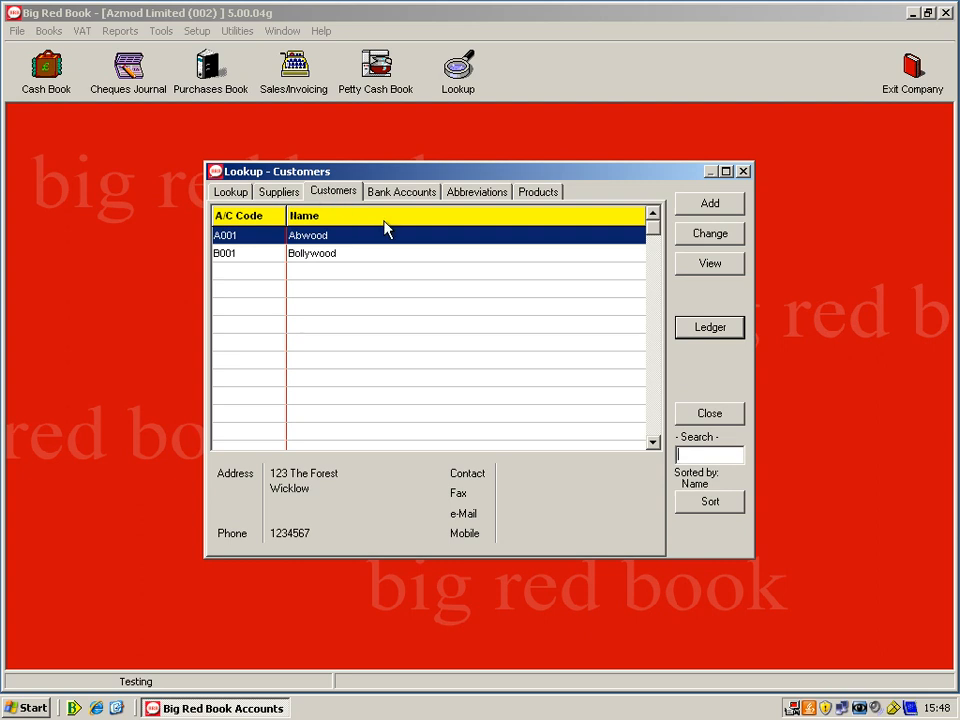
pyautogui.moveTo(237, 223)
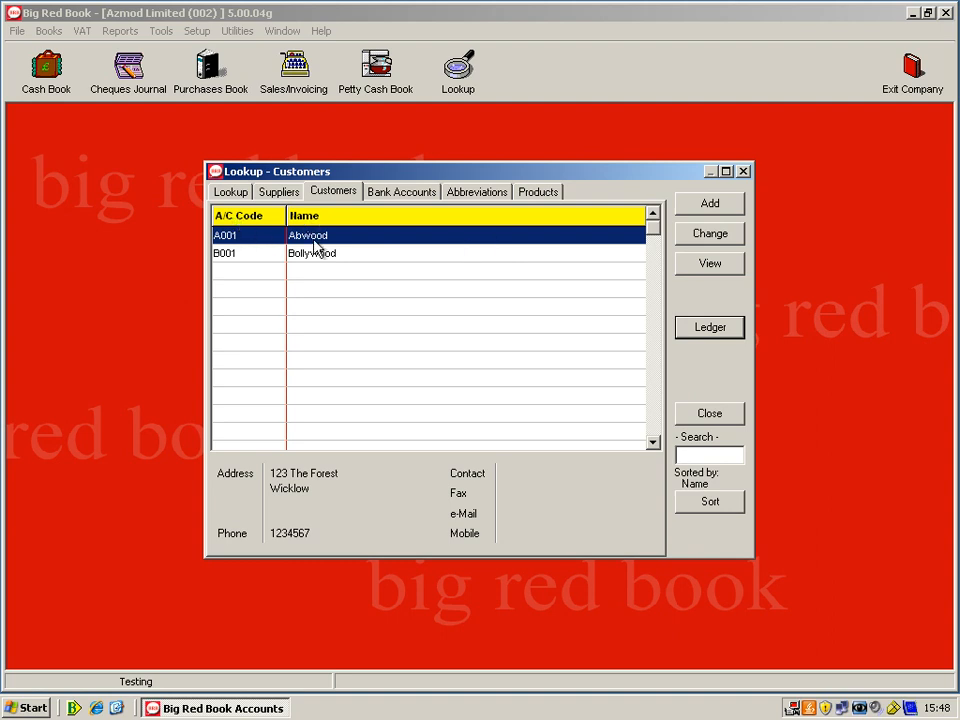
pyautogui.moveTo(709, 205)
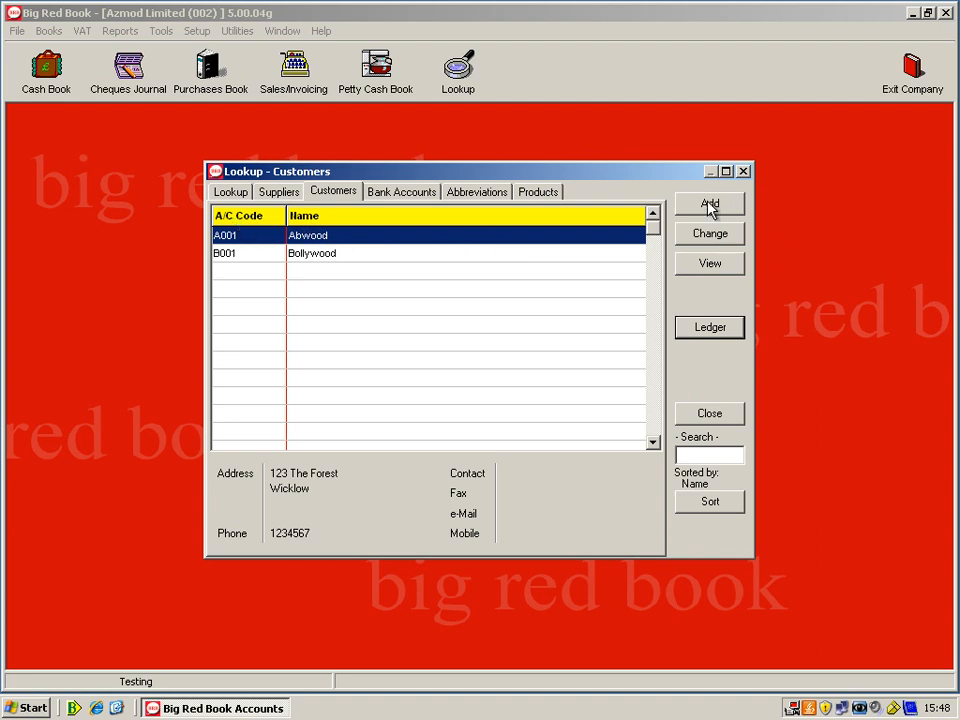
pyautogui.click(709, 204)
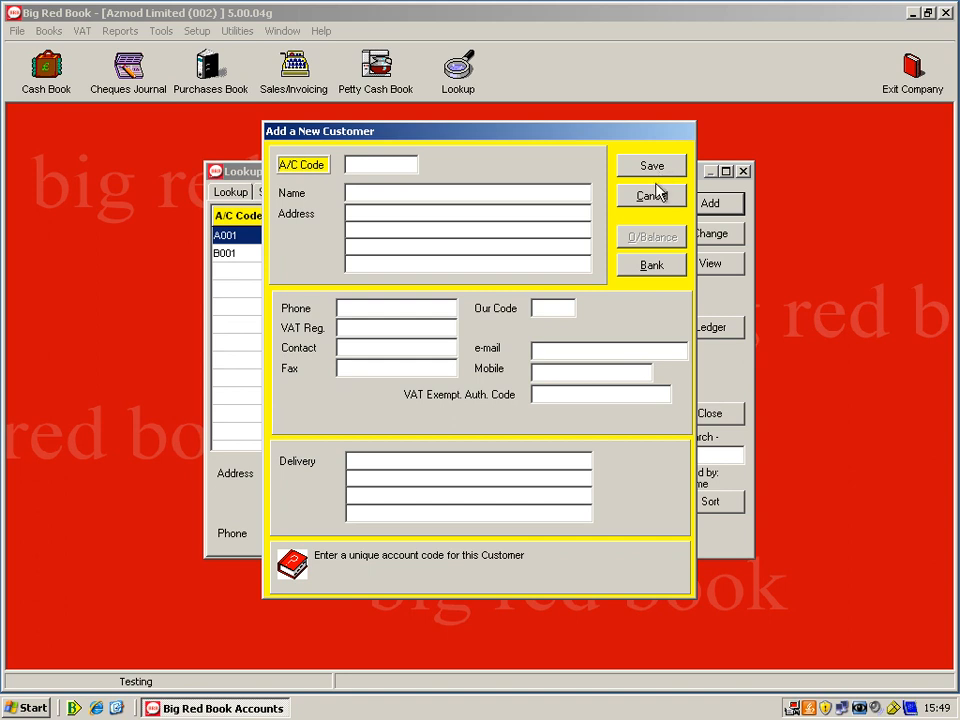
pyautogui.click(651, 195)
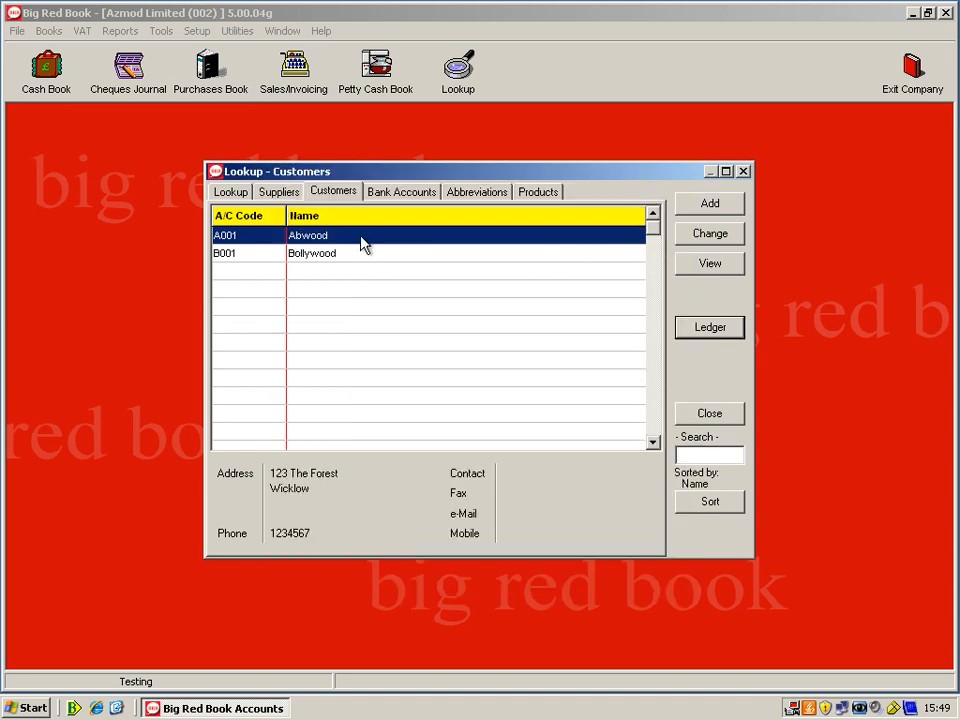
pyautogui.click(709, 327)
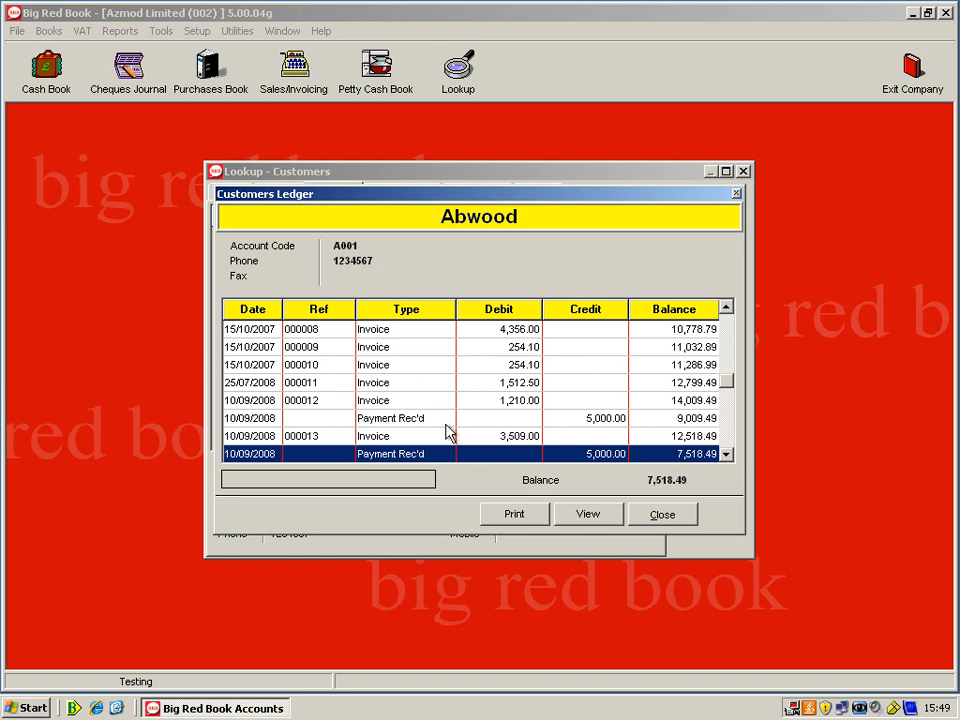
pyautogui.moveTo(385, 393)
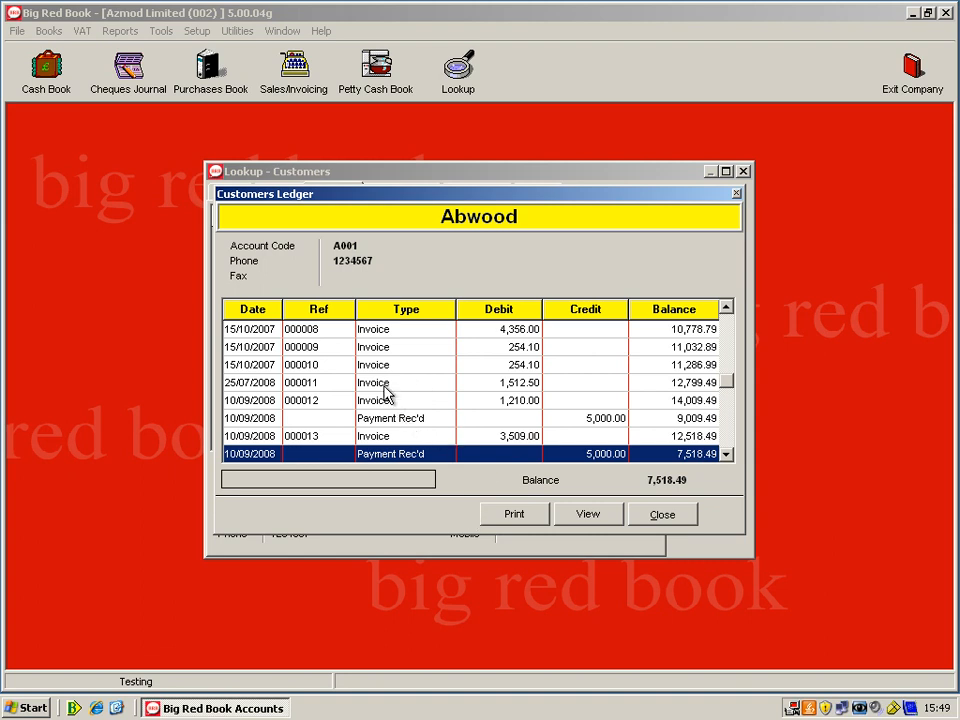
pyautogui.click(383, 382)
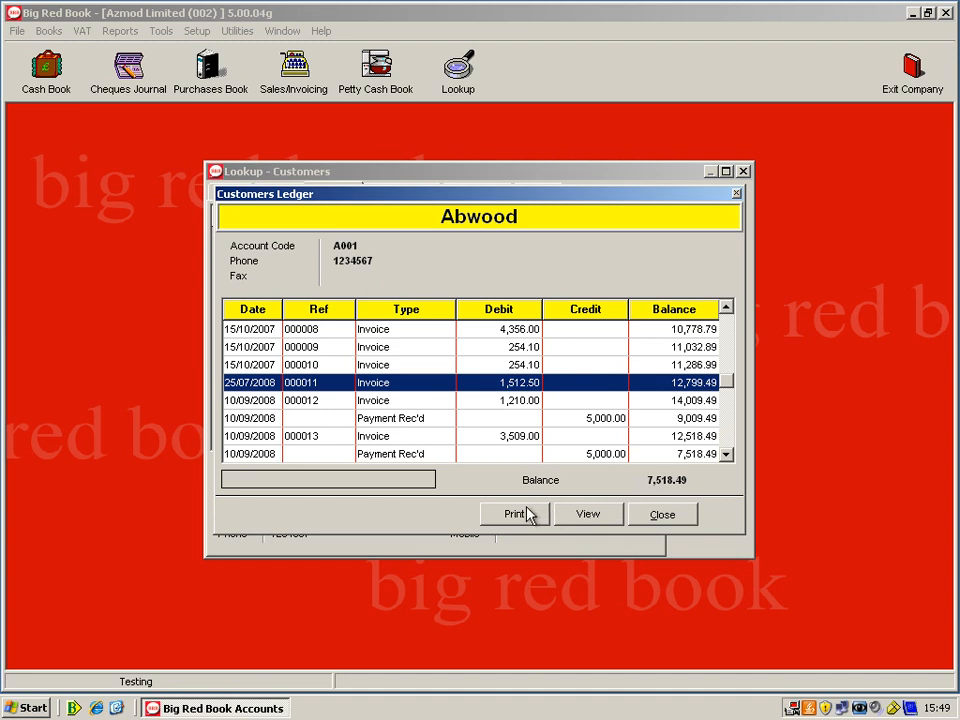
pyautogui.click(662, 514)
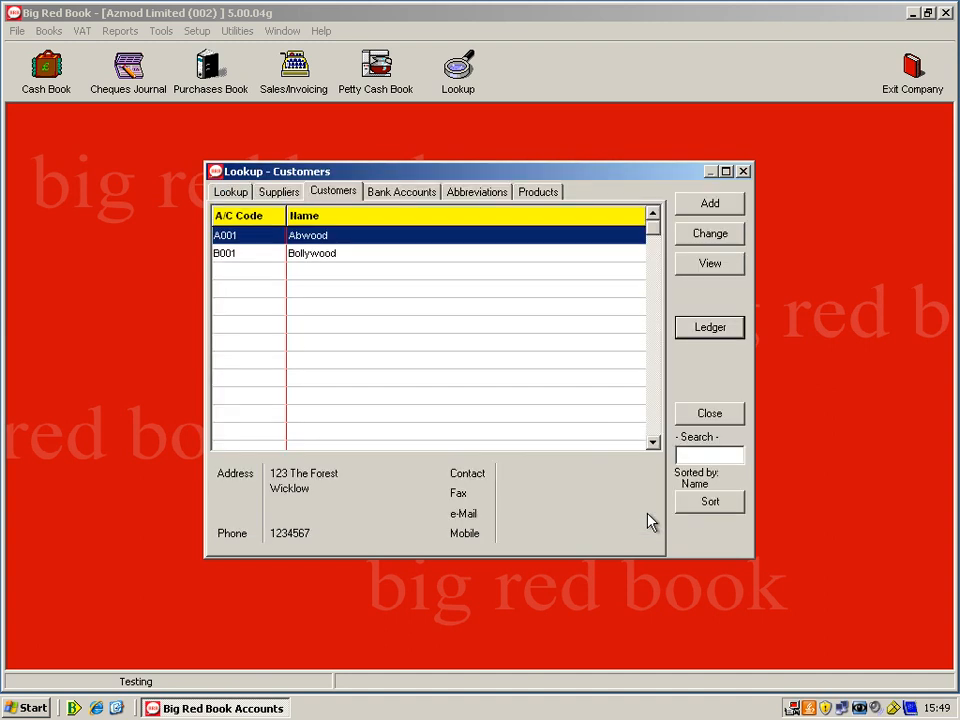
# Step: Tick cheque 004 in the Bank of Ireland ledger so outstanding reaches 0.00, and close the ledger
pyautogui.click(279, 191)
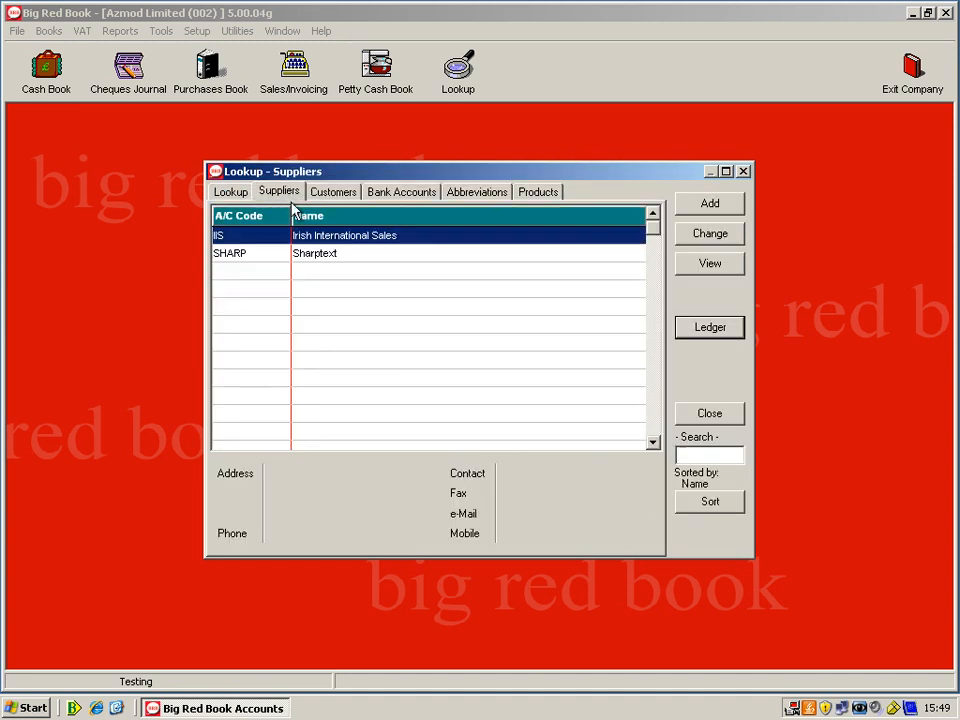
pyautogui.moveTo(360, 215)
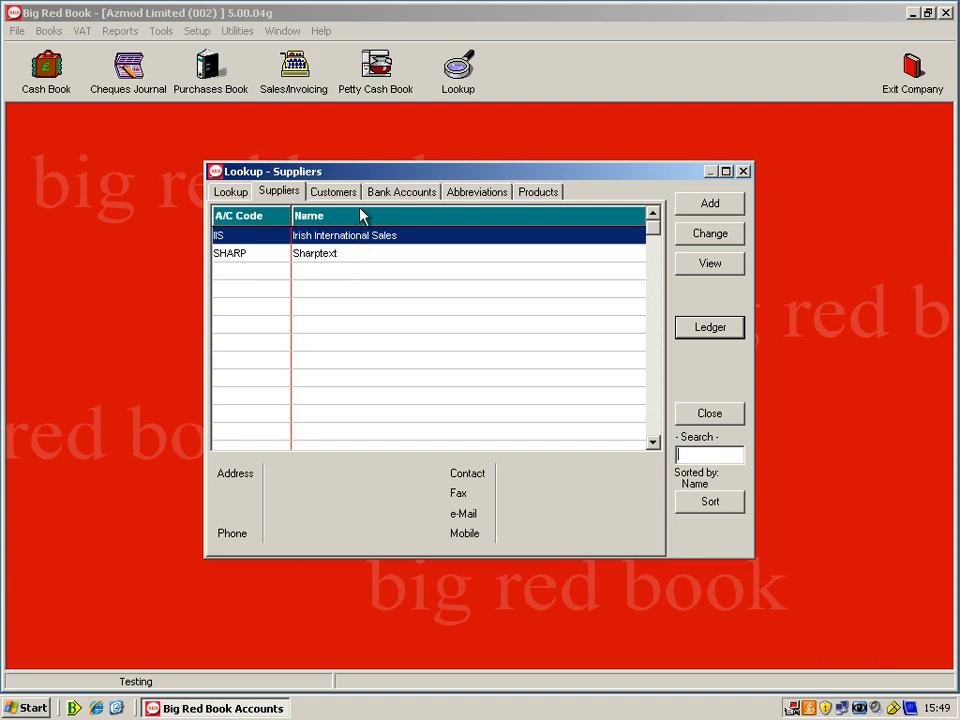
pyautogui.click(401, 191)
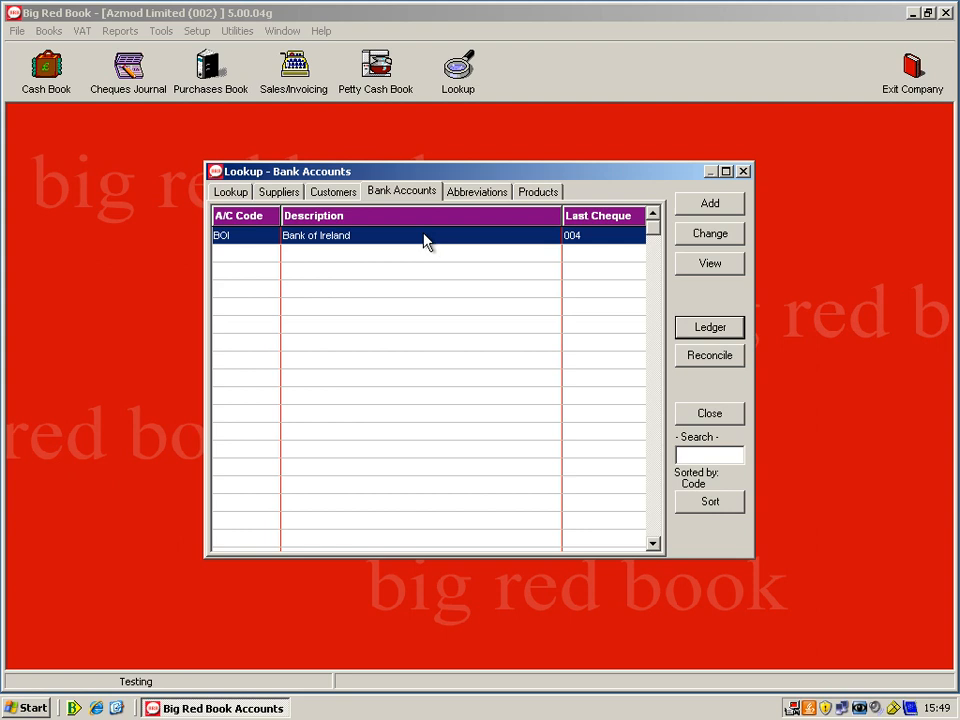
pyautogui.click(708, 327)
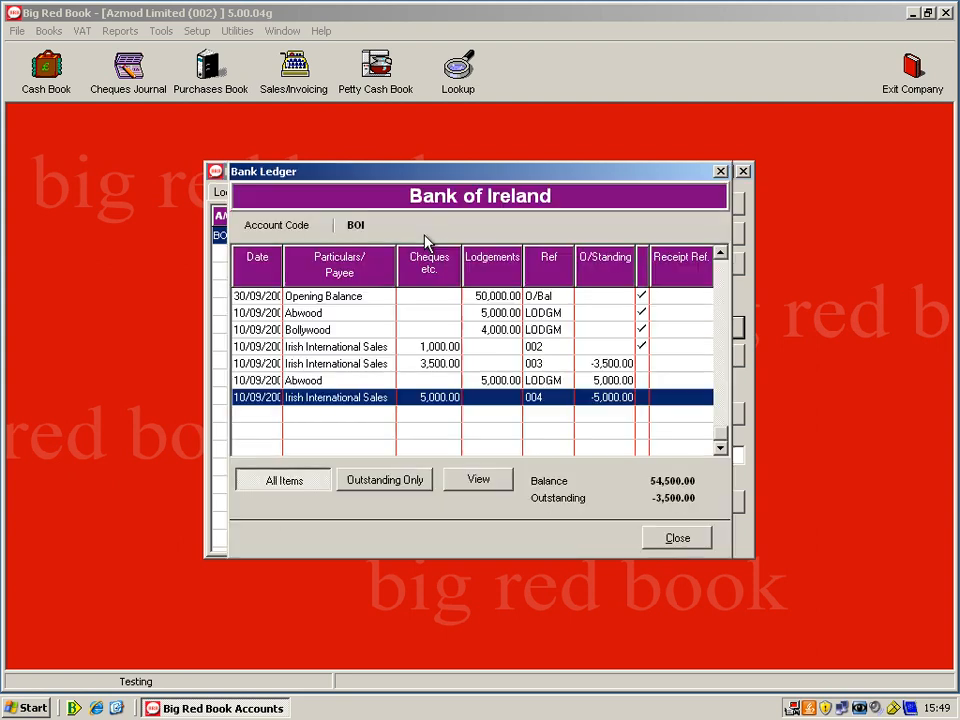
pyautogui.moveTo(497, 382)
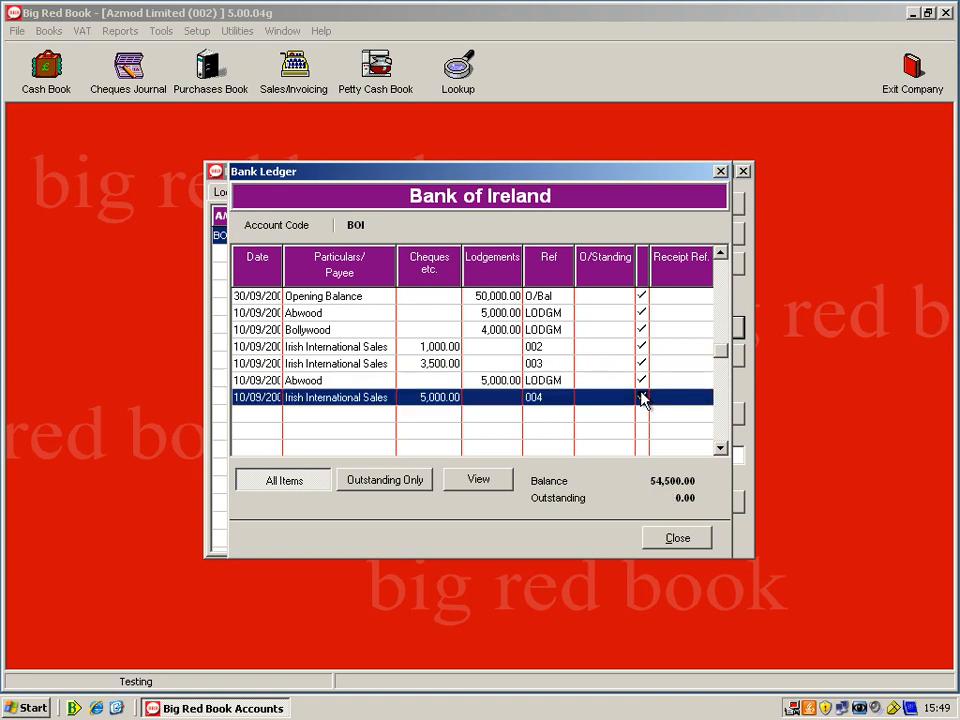
pyautogui.click(636, 397)
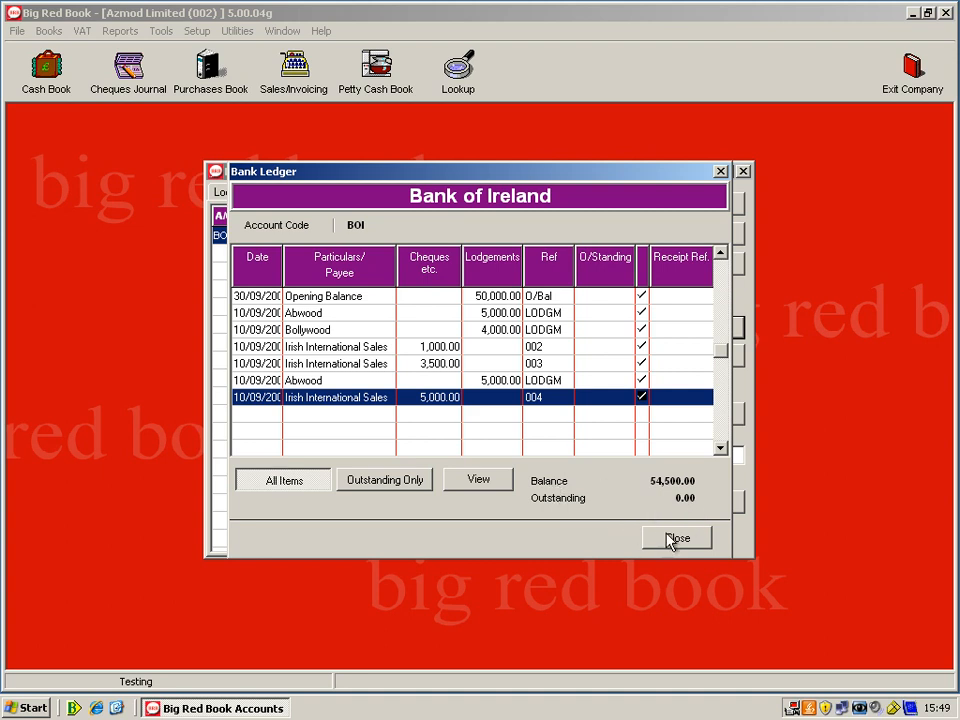
pyautogui.moveTo(667, 544)
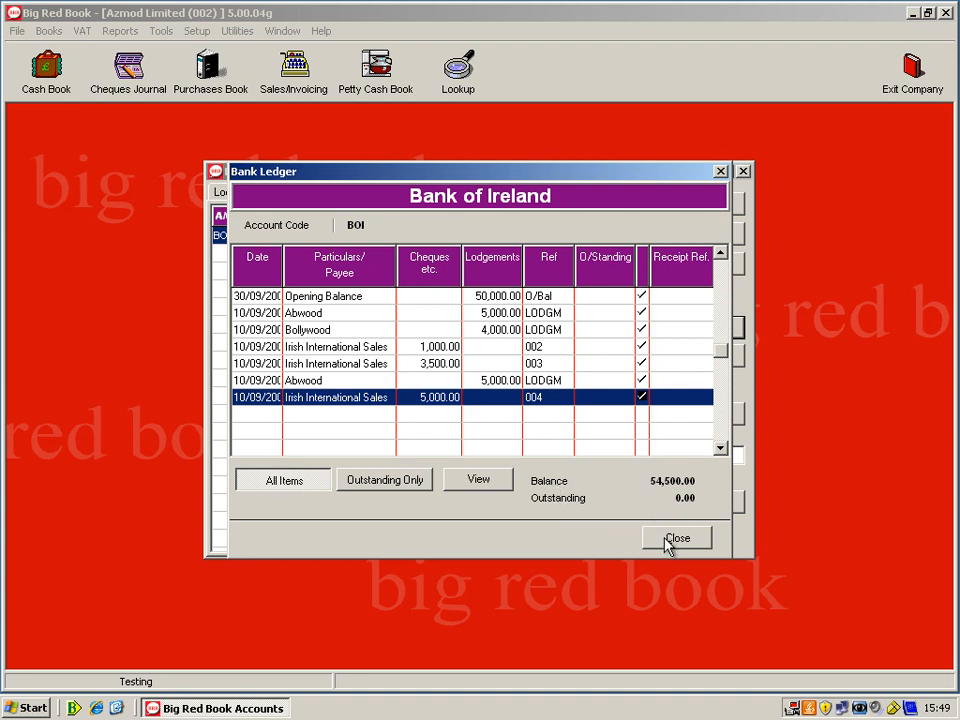
pyautogui.click(677, 537)
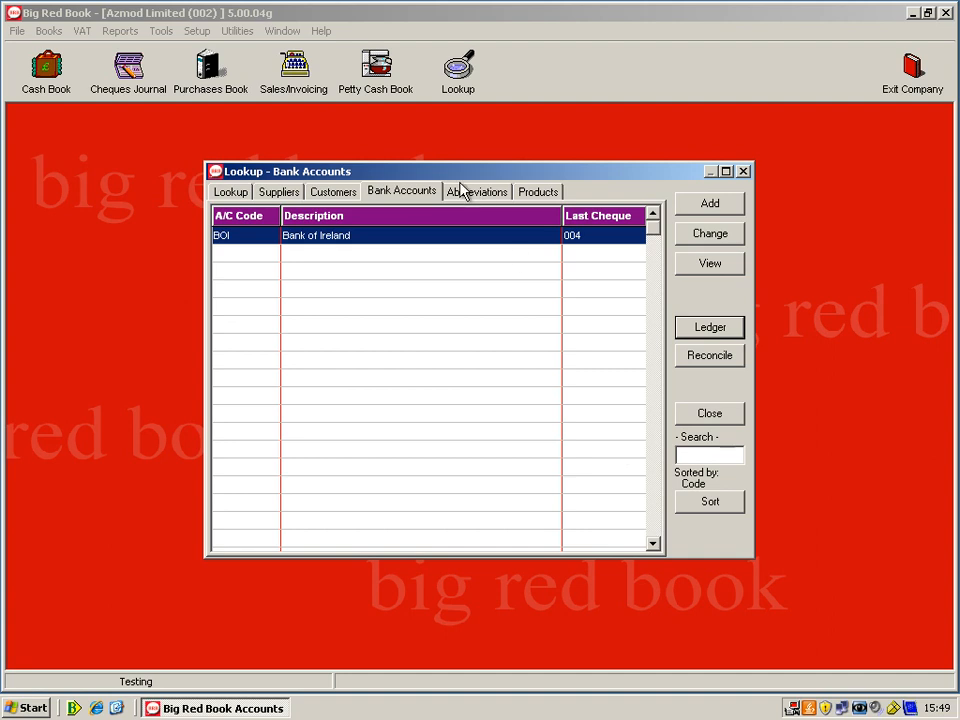
# Step: View the empty abbreviations list, then open product BRB01 Big Red Book Lite for editing
pyautogui.click(477, 191)
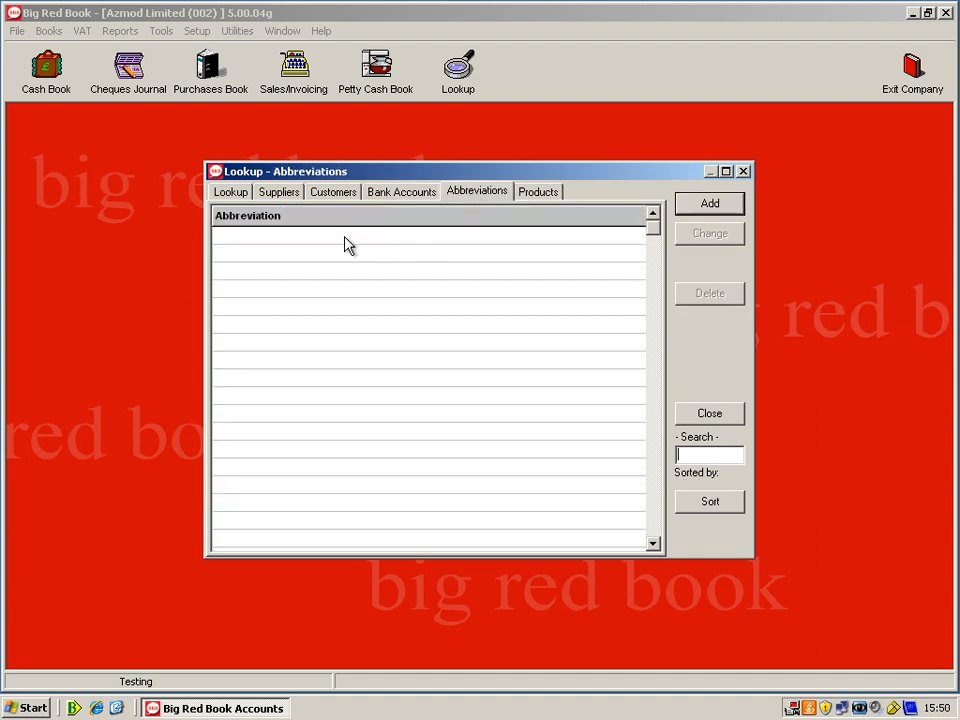
pyautogui.moveTo(337, 247)
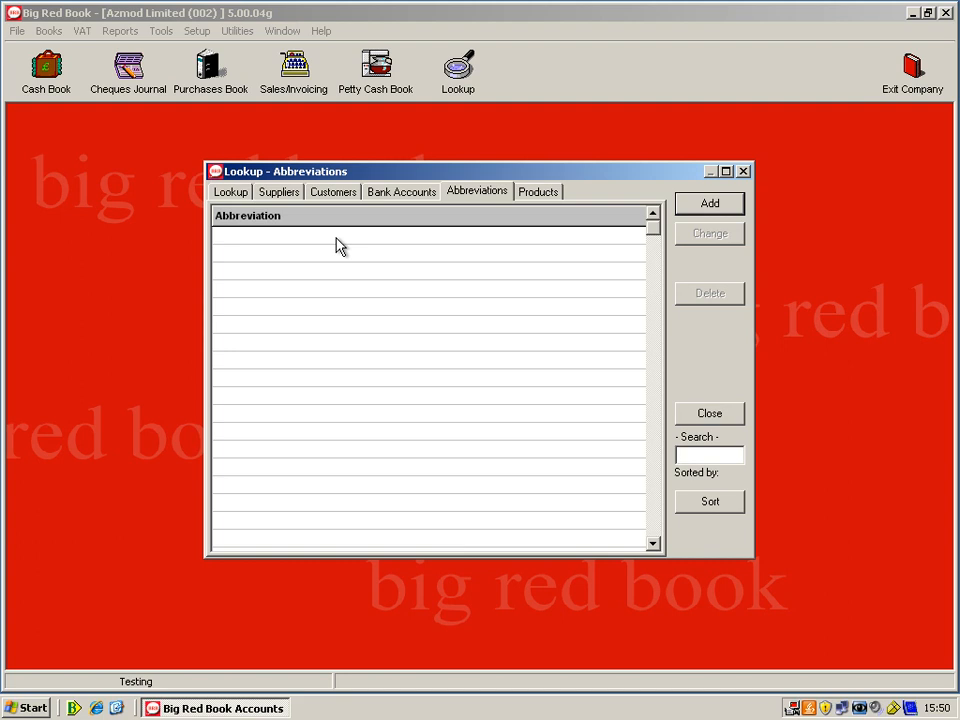
pyautogui.click(537, 191)
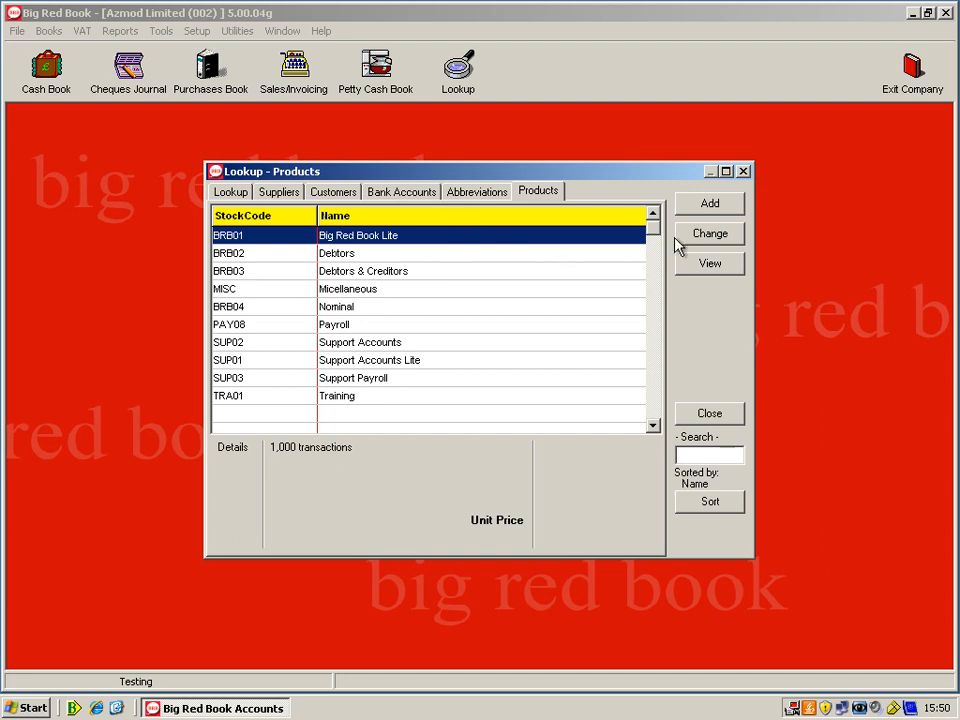
pyautogui.click(709, 233)
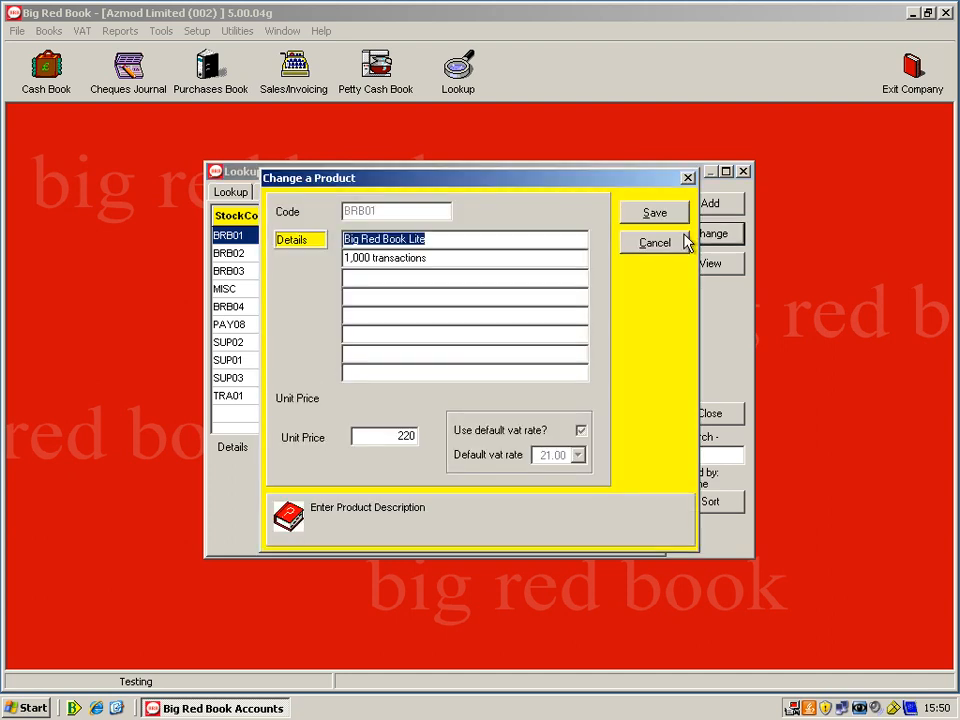
pyautogui.moveTo(368, 278)
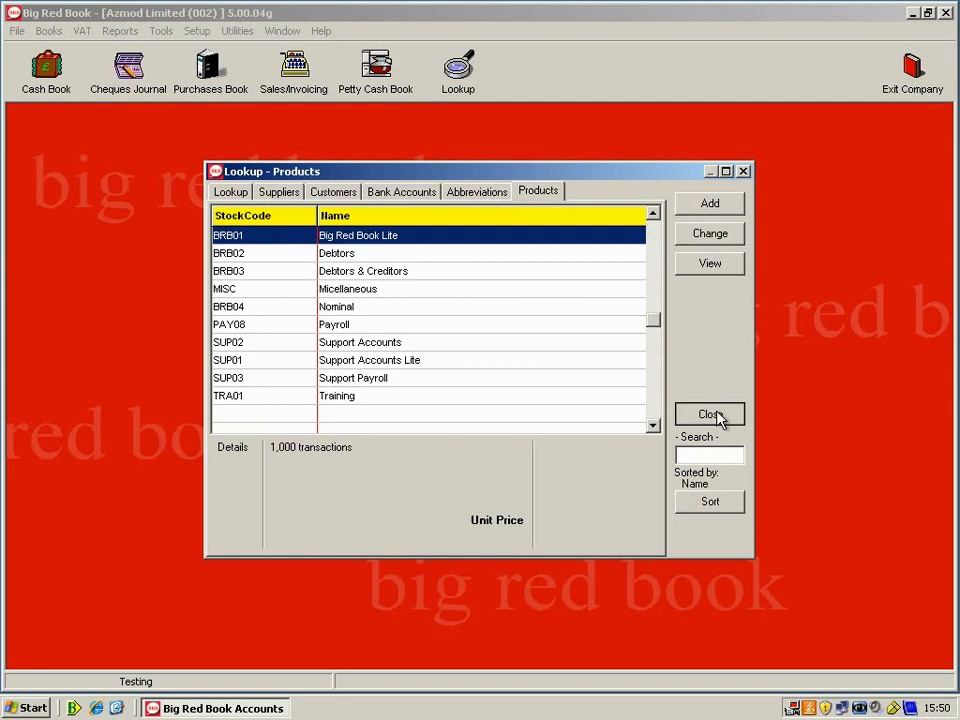
pyautogui.click(708, 413)
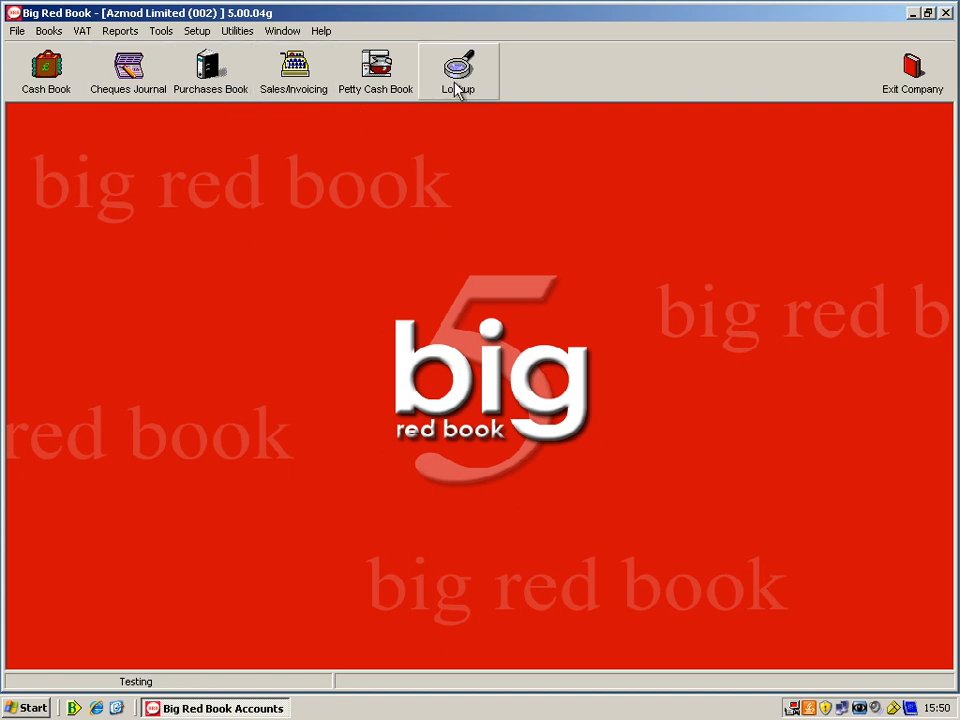
pyautogui.moveTo(456, 98)
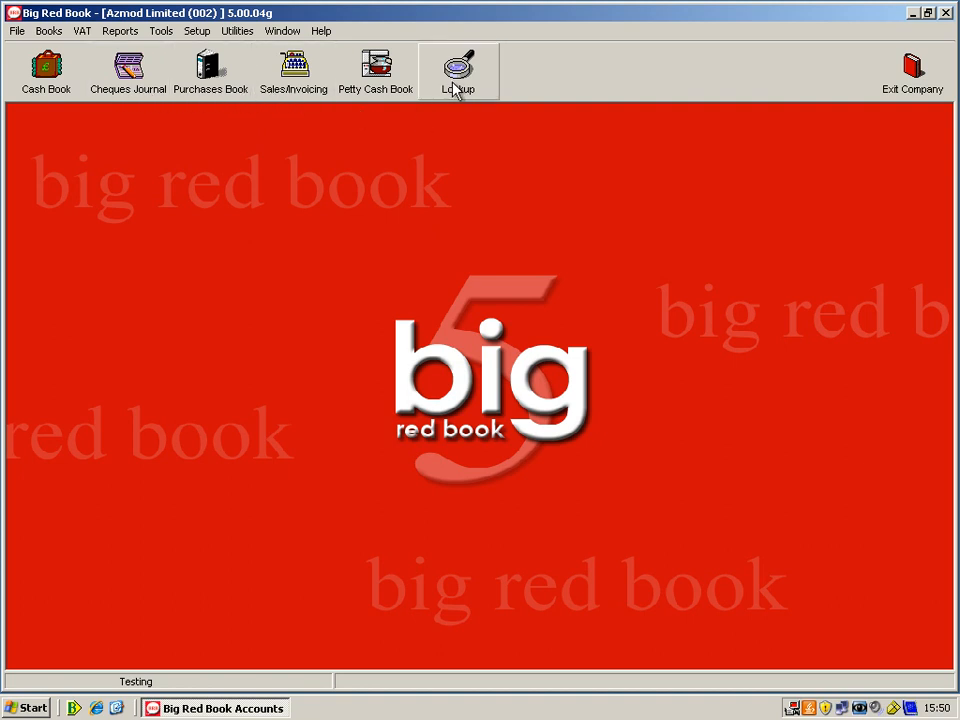
pyautogui.moveTo(292, 70)
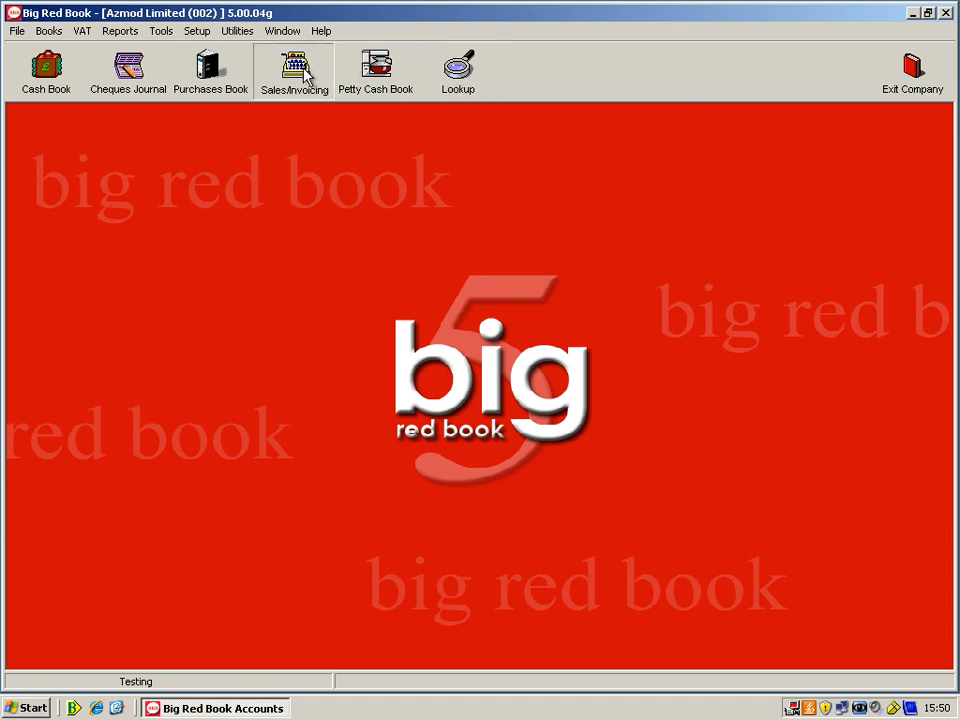
# Step: Open the September Sales Book listing Abwood invoices 000012 and 000013
pyautogui.click(292, 70)
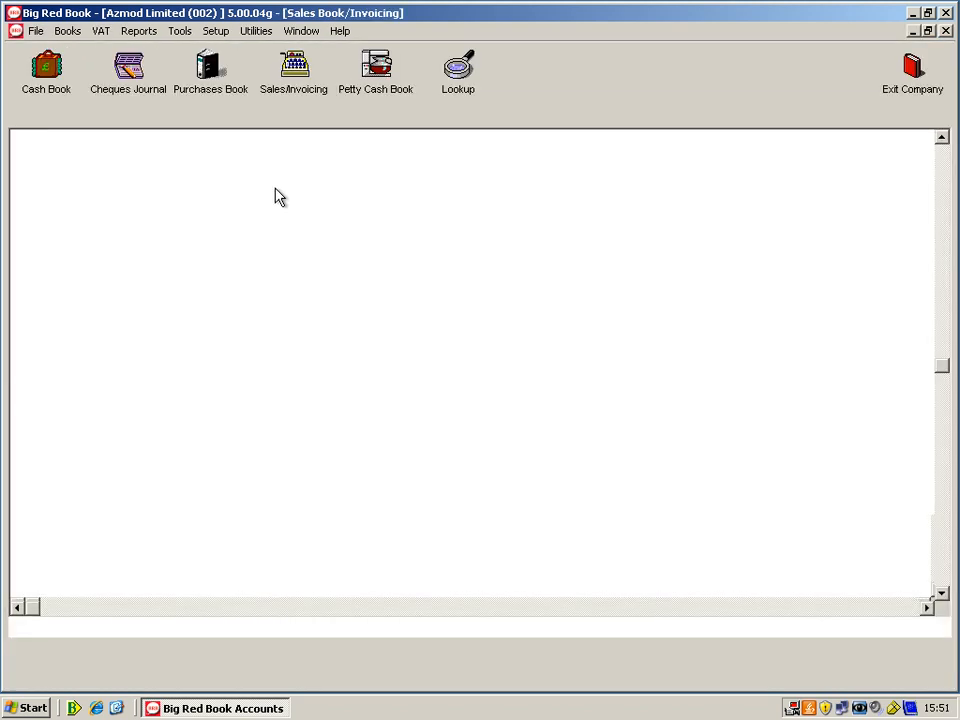
pyautogui.click(292, 72)
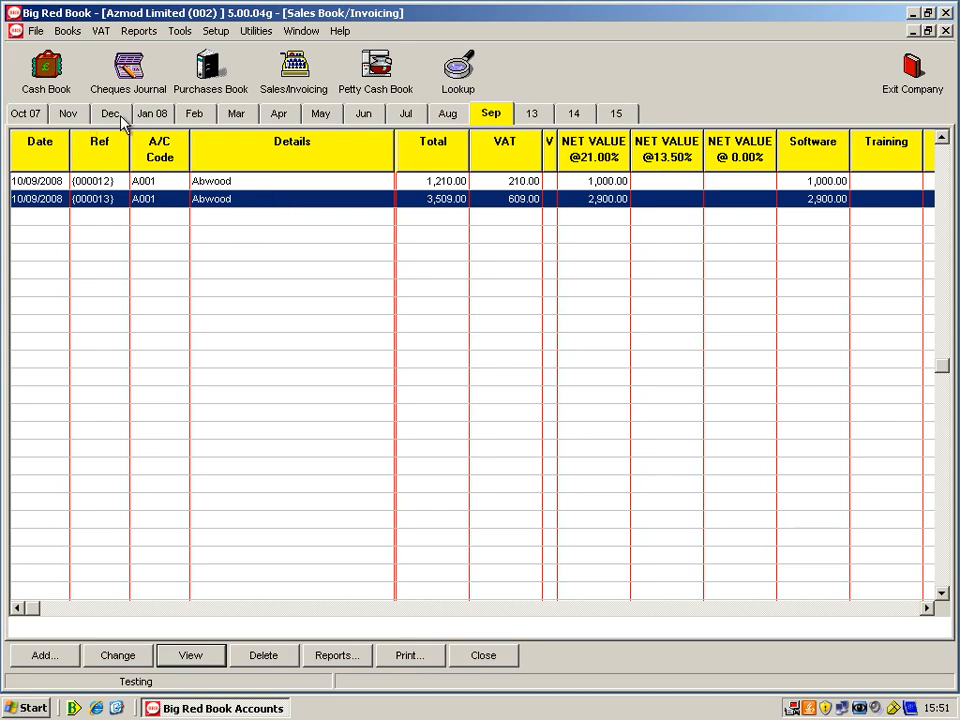
pyautogui.moveTo(492, 128)
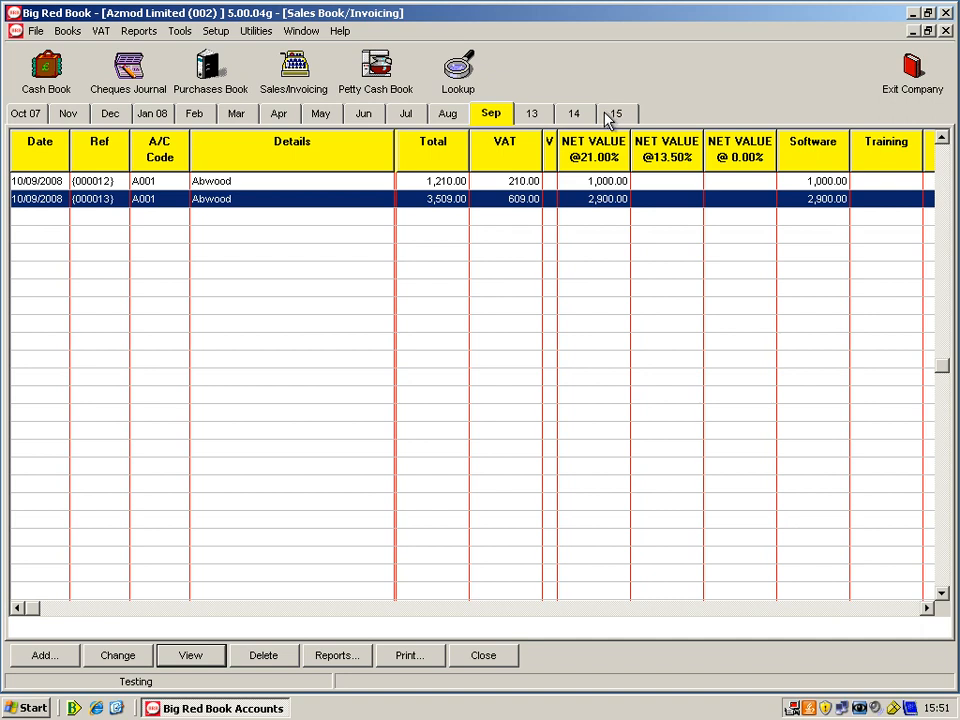
pyautogui.moveTo(96, 539)
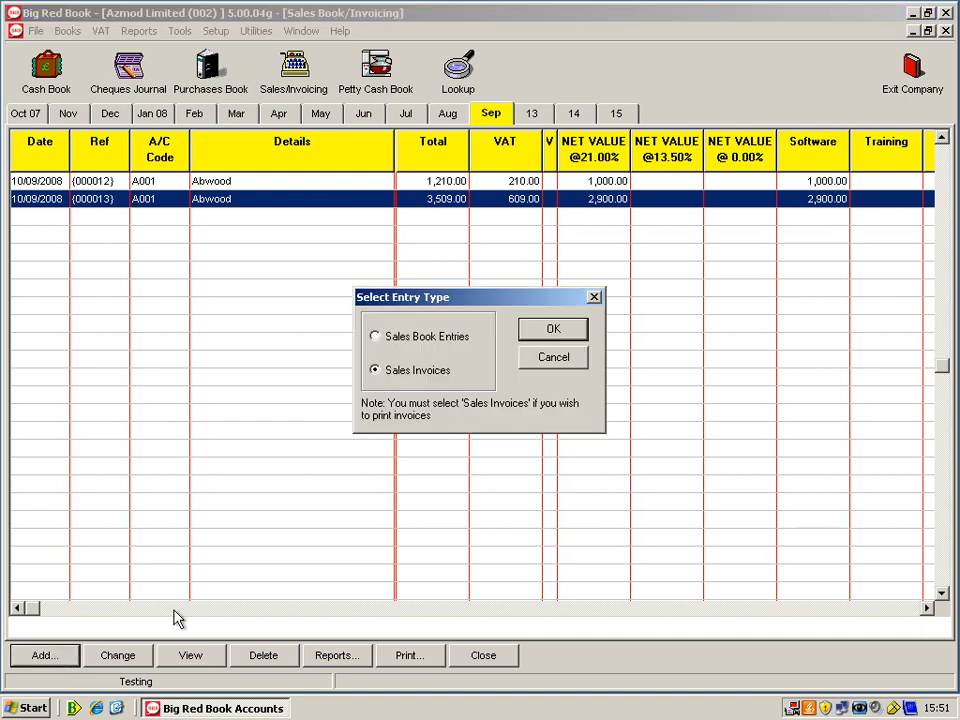
# Step: Start a sales invoice dated 17/09/2008 for customer A001 Abwood and add its first line
pyautogui.click(552, 329)
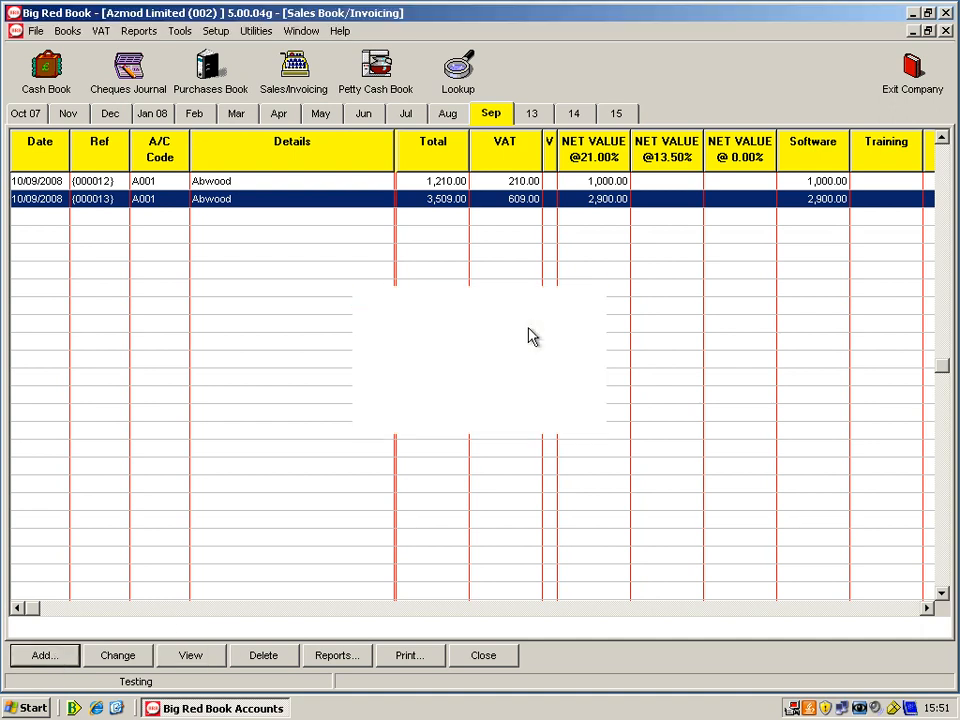
pyautogui.click(40, 655)
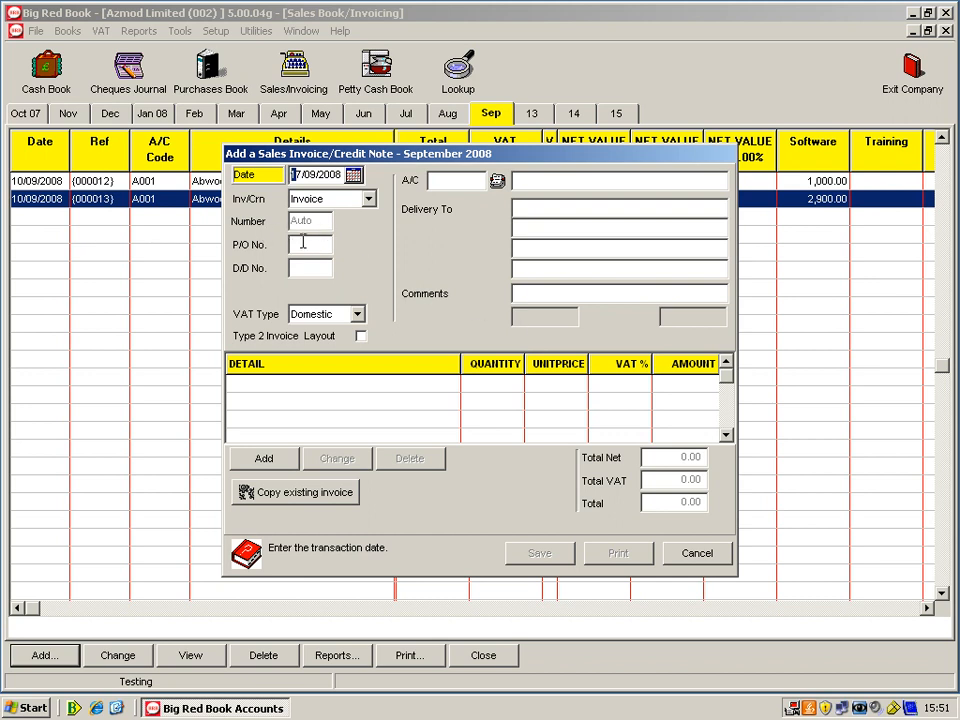
pyautogui.click(310, 244)
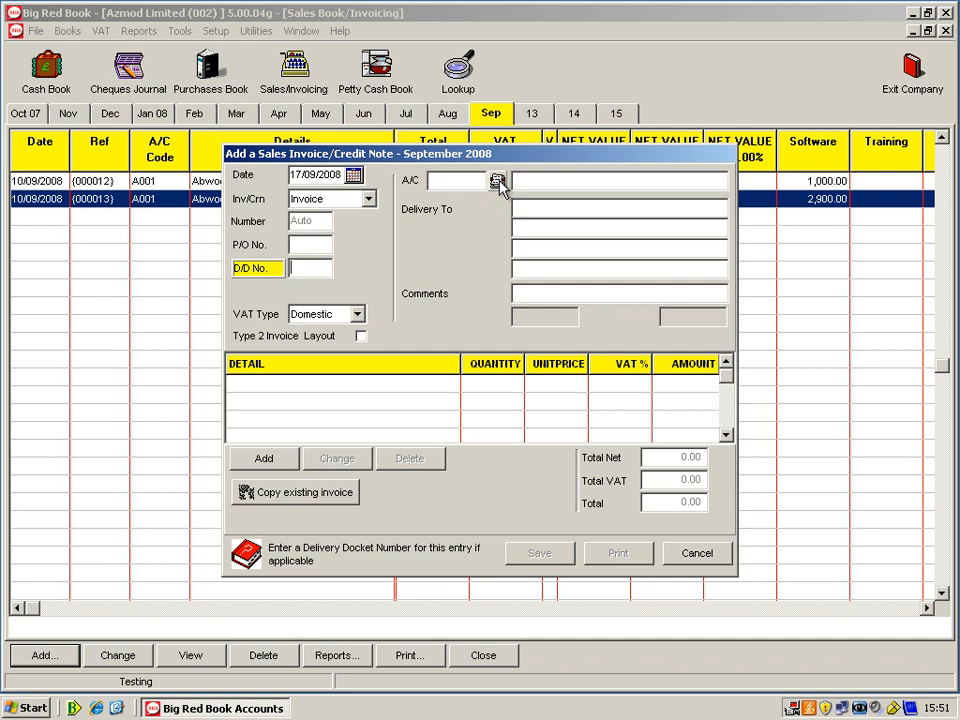
pyautogui.click(494, 181)
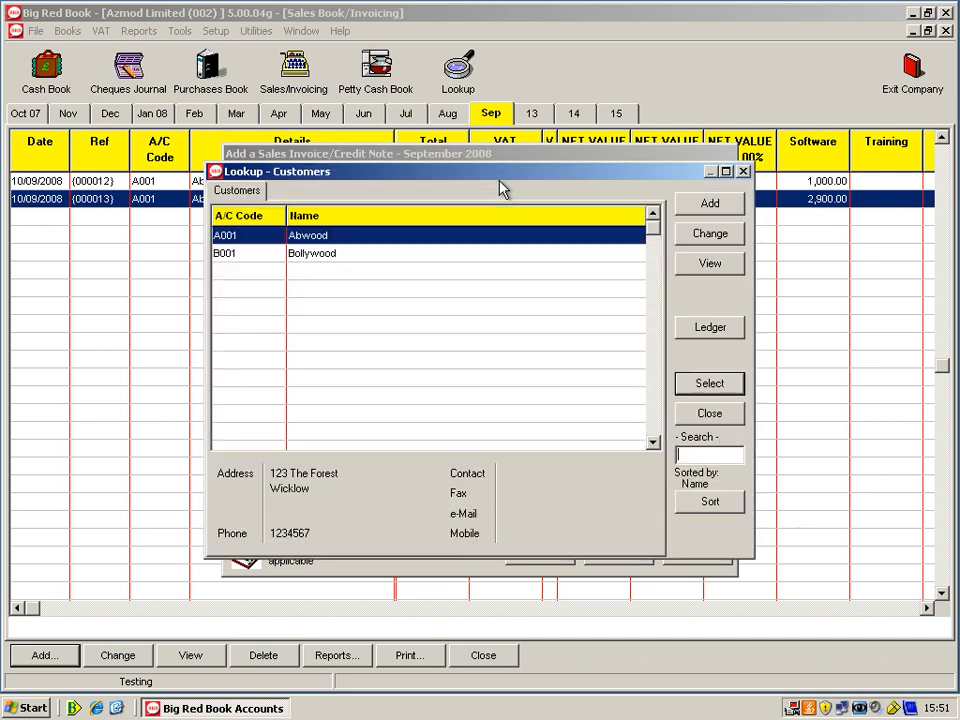
pyautogui.moveTo(390, 243)
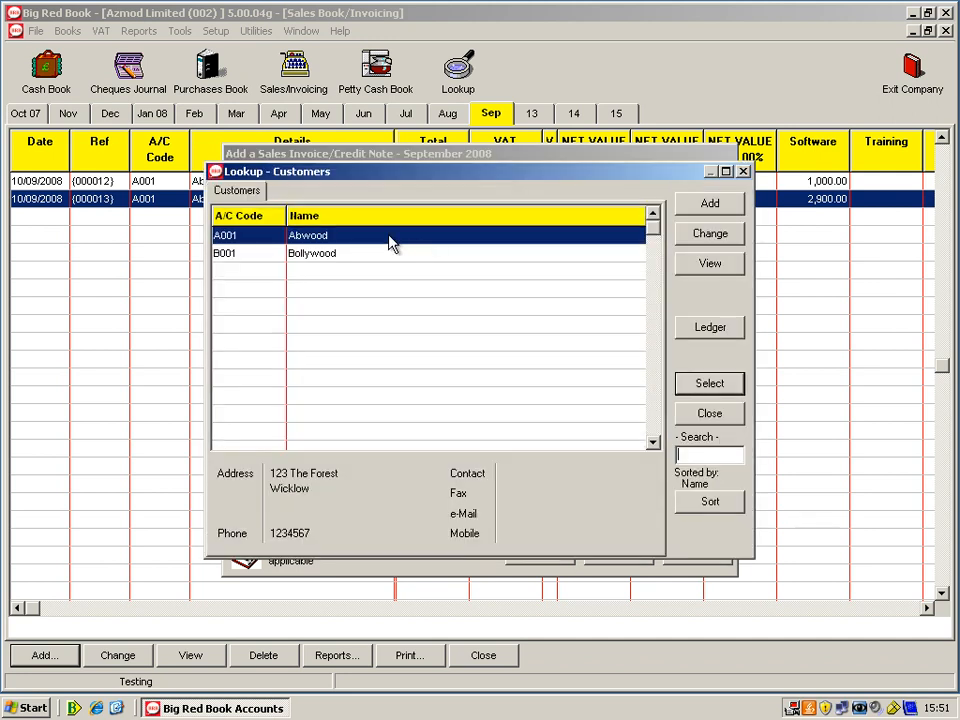
pyautogui.click(709, 383)
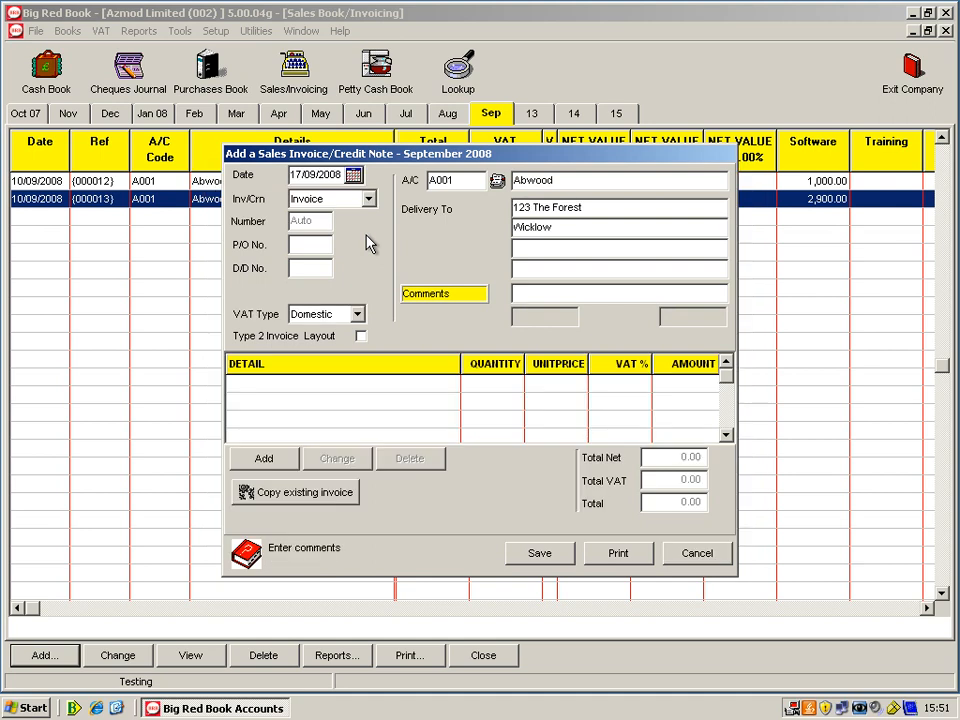
pyautogui.moveTo(537, 310)
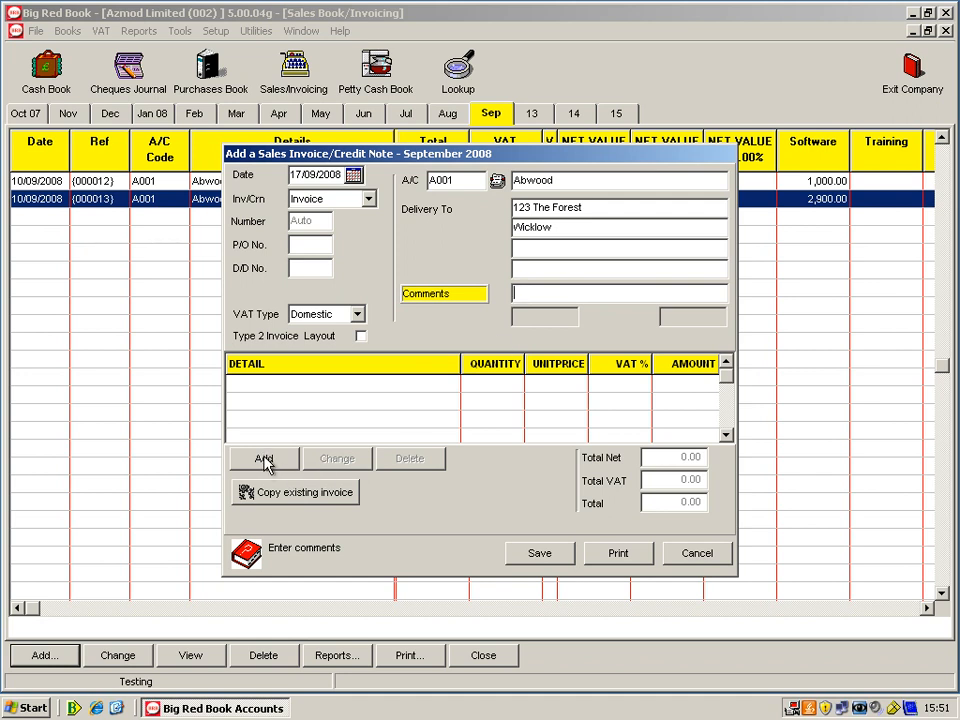
pyautogui.click(263, 458)
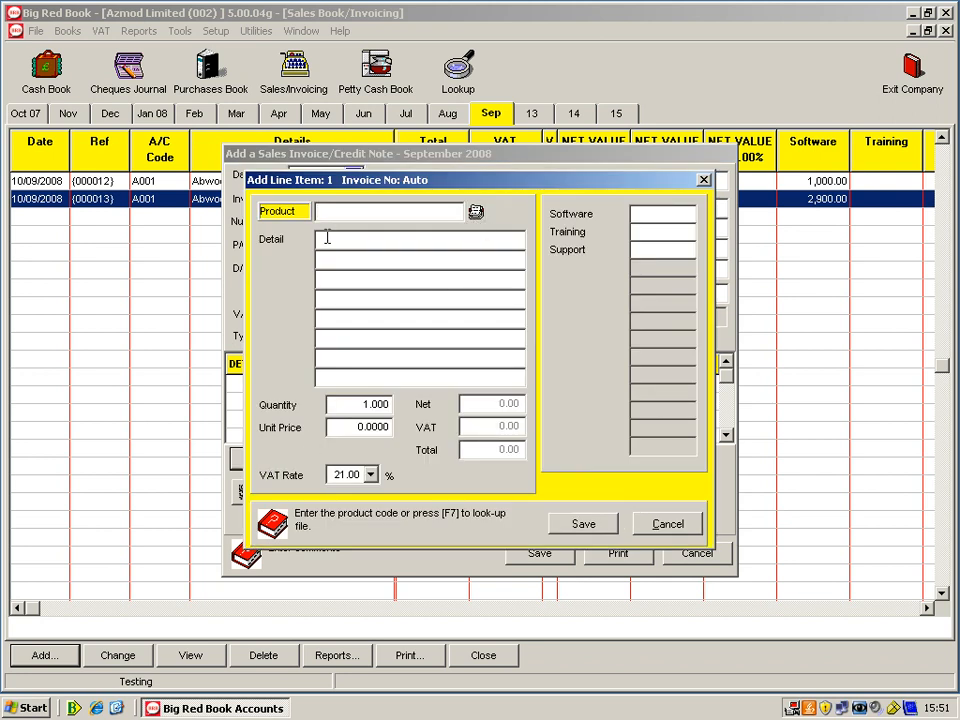
# Step: Save line 1 as product BRB02 Debtors, quantity 1 at 600.00, allocated to Software
pyautogui.click(420, 239)
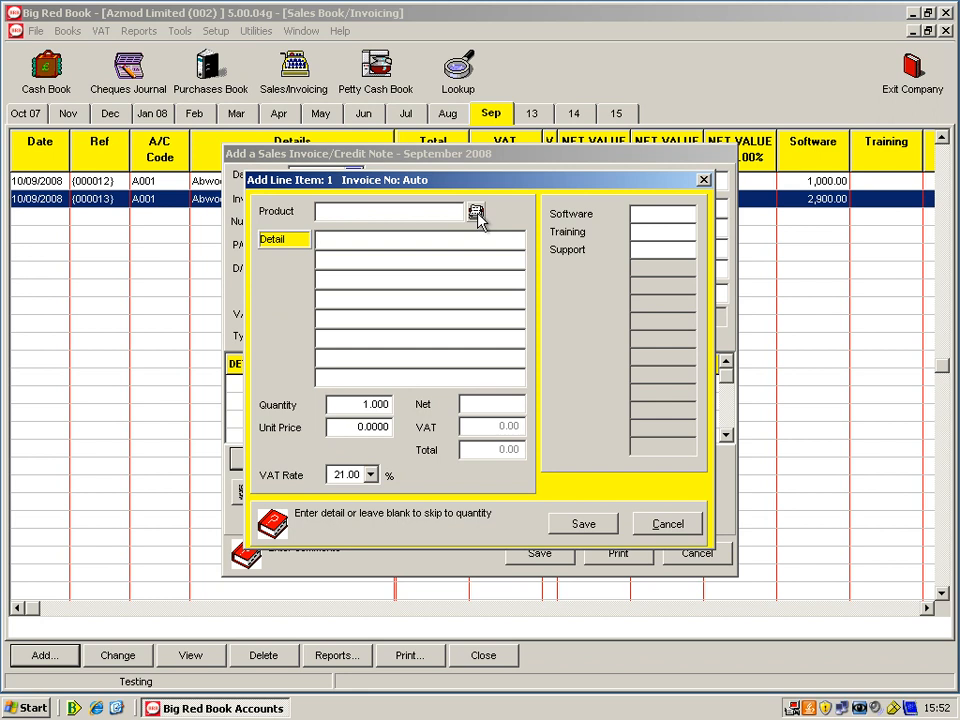
pyautogui.click(475, 212)
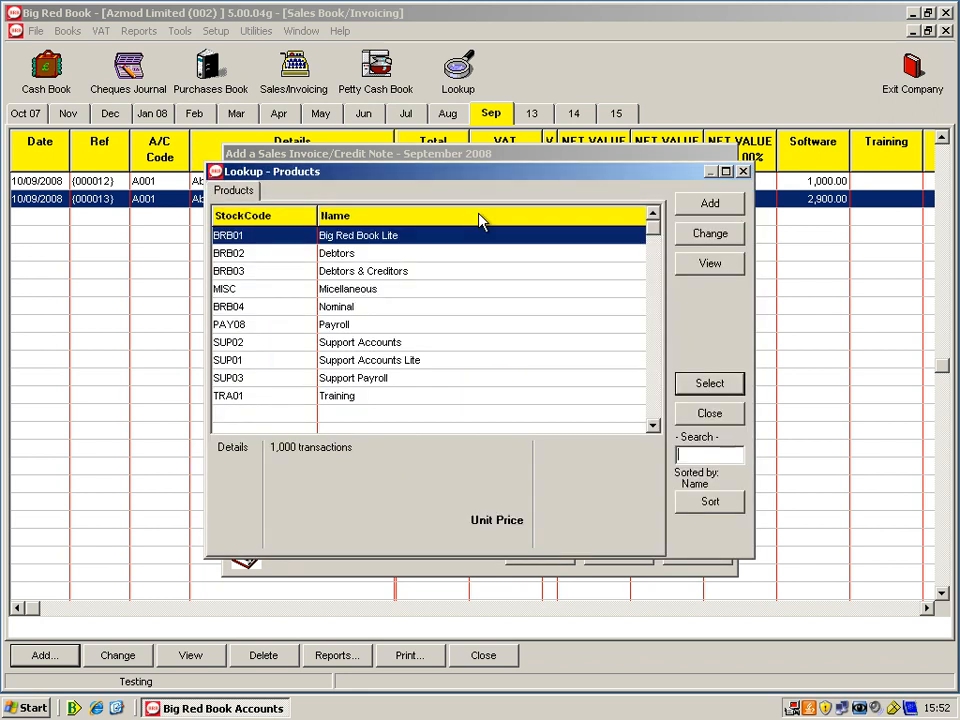
pyautogui.click(337, 253)
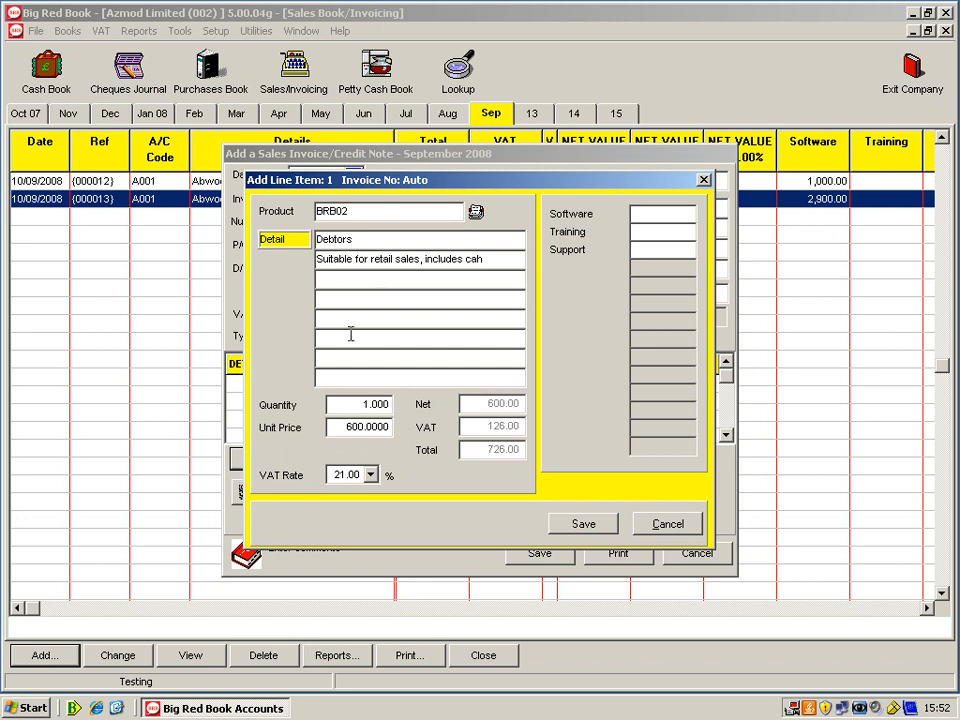
pyautogui.moveTo(344, 405)
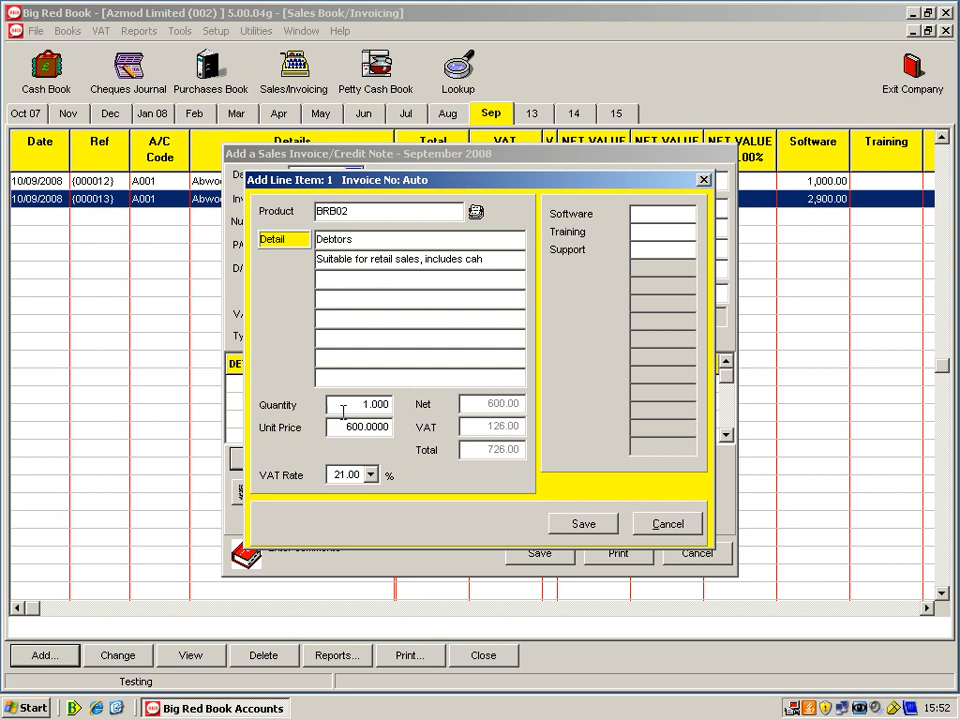
pyautogui.click(360, 404)
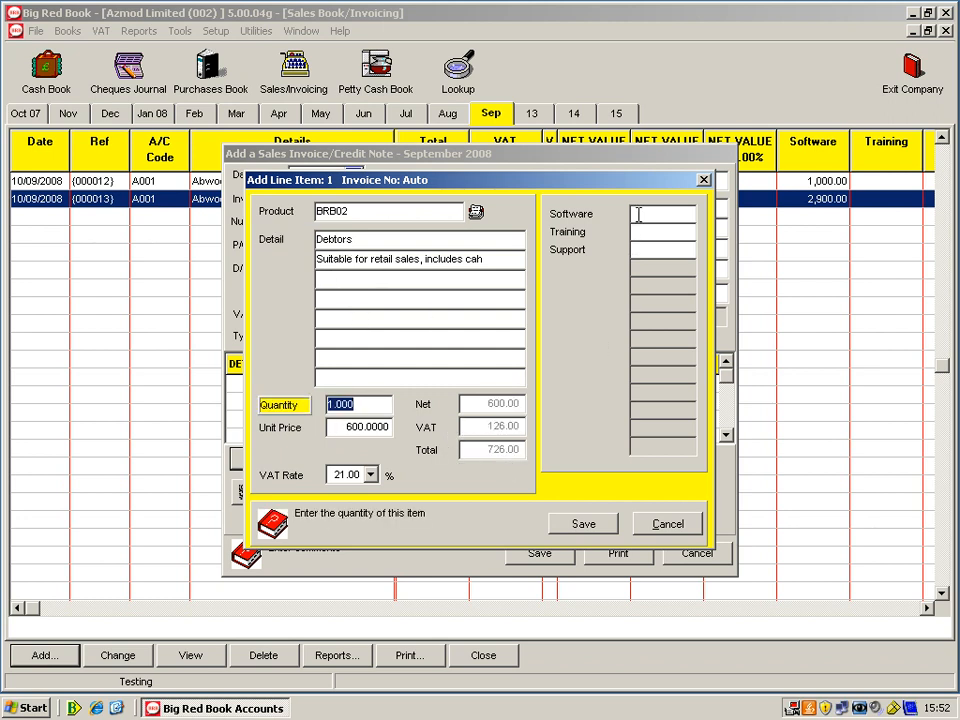
pyautogui.click(660, 213)
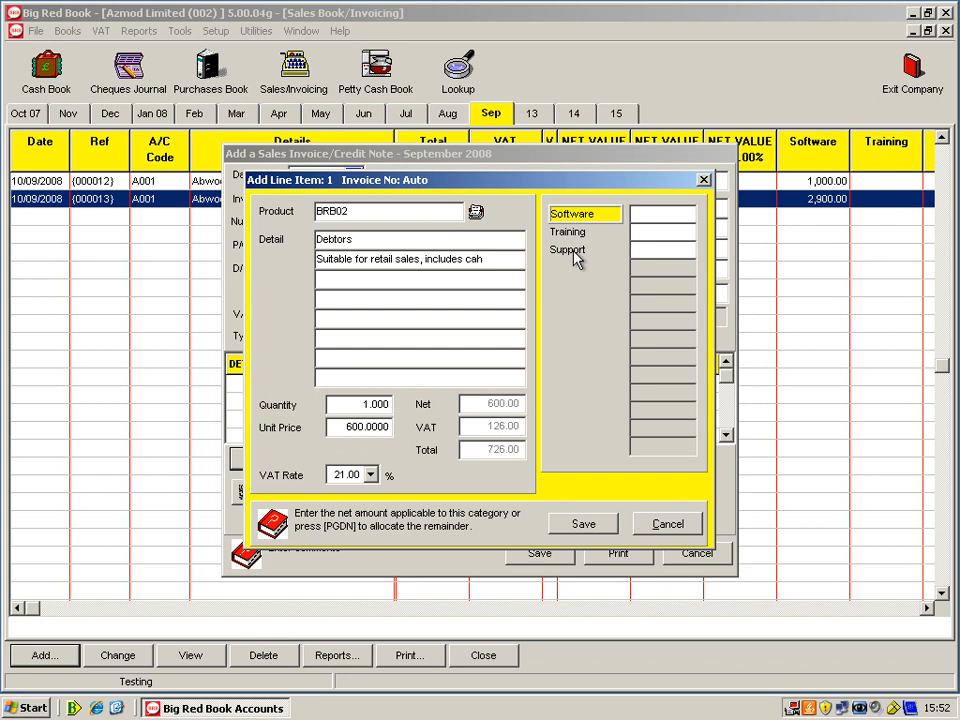
pyautogui.moveTo(395, 240)
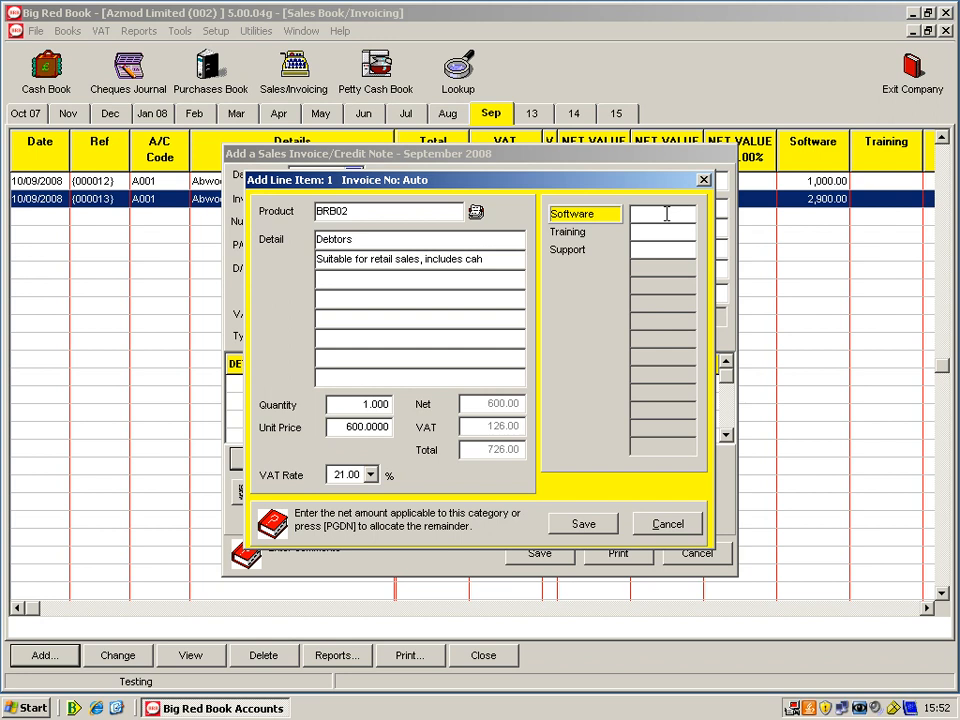
pyautogui.write('600.00')
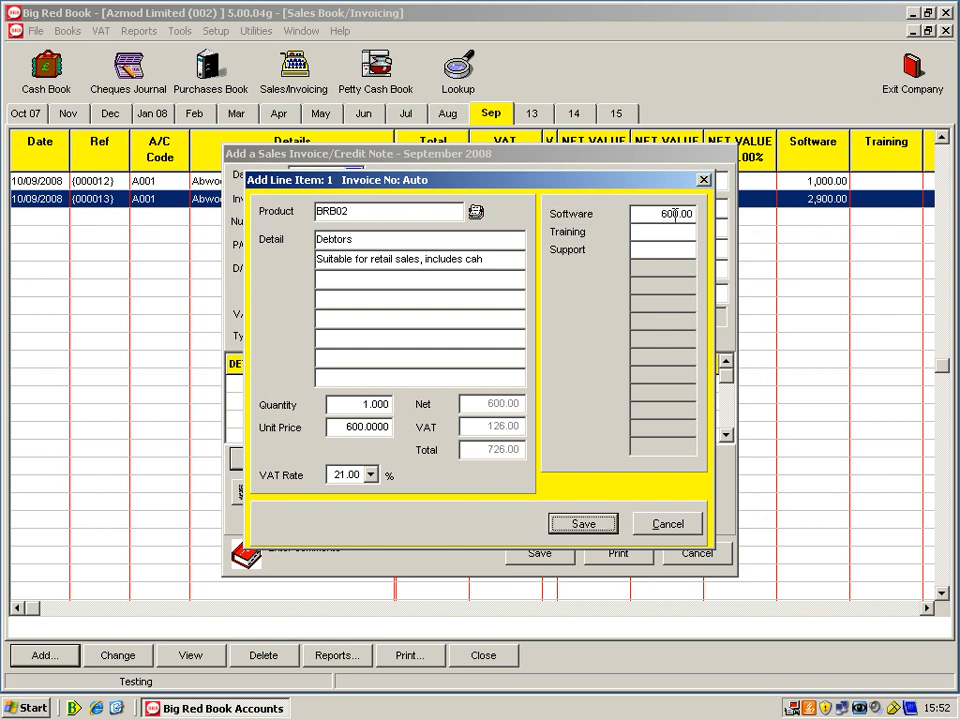
pyautogui.click(583, 524)
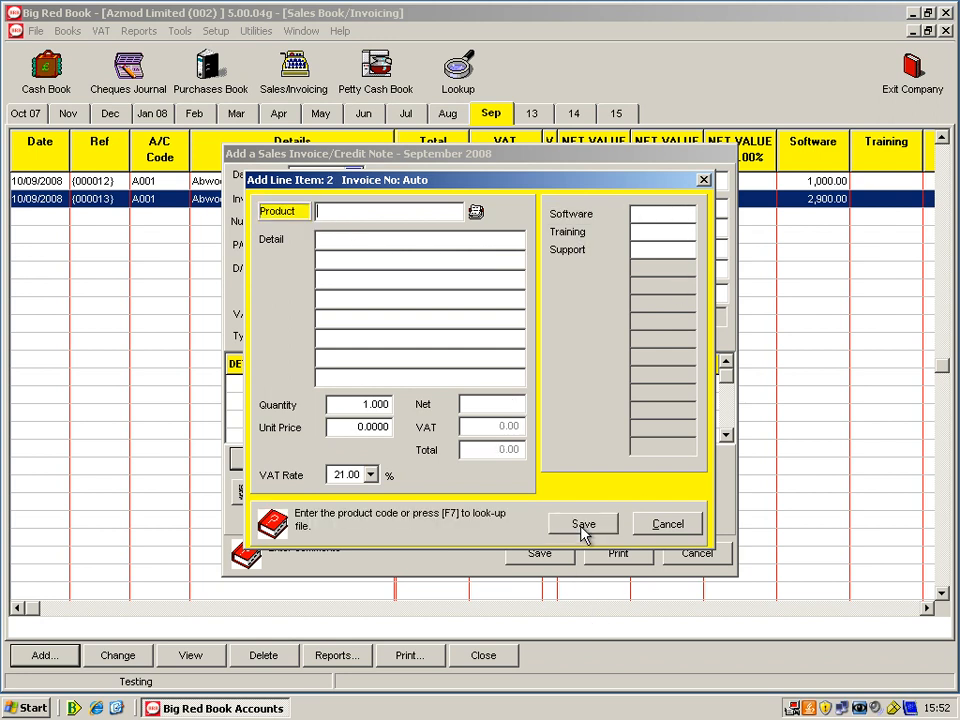
# Step: Discard the empty second line and save invoice 000014 totalling 726.00 with 126.00 VAT
pyautogui.click(582, 524)
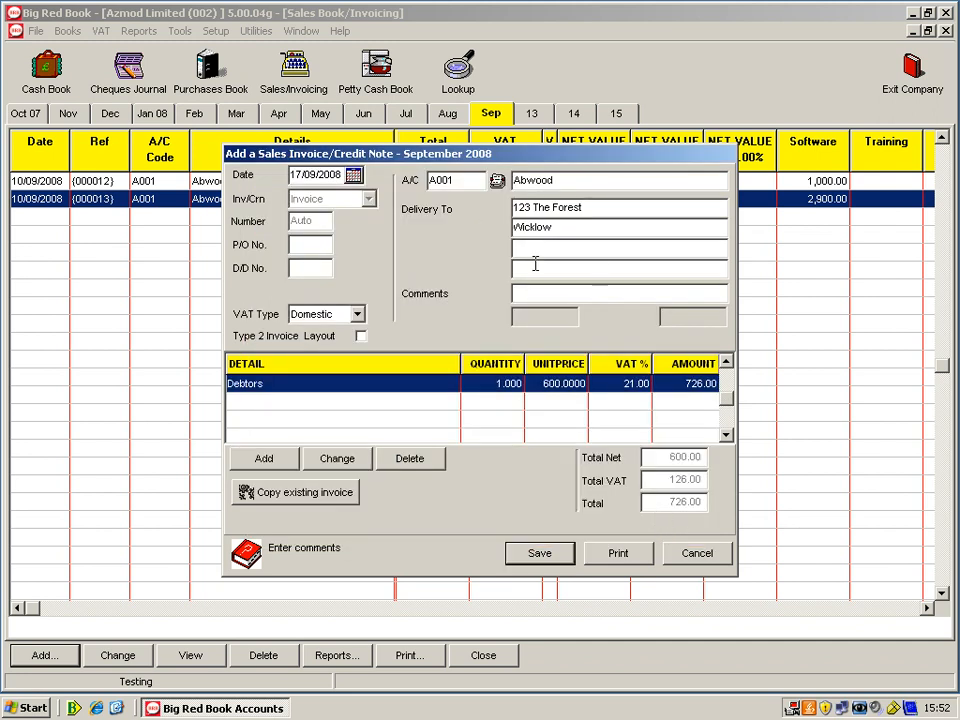
pyautogui.moveTo(490, 507)
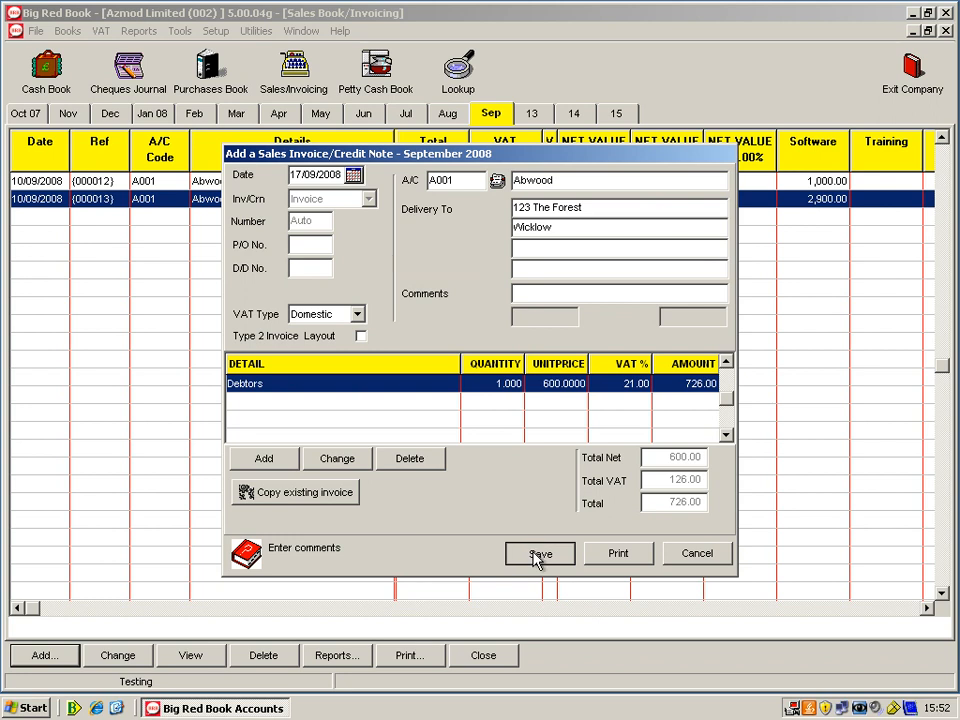
pyautogui.click(539, 553)
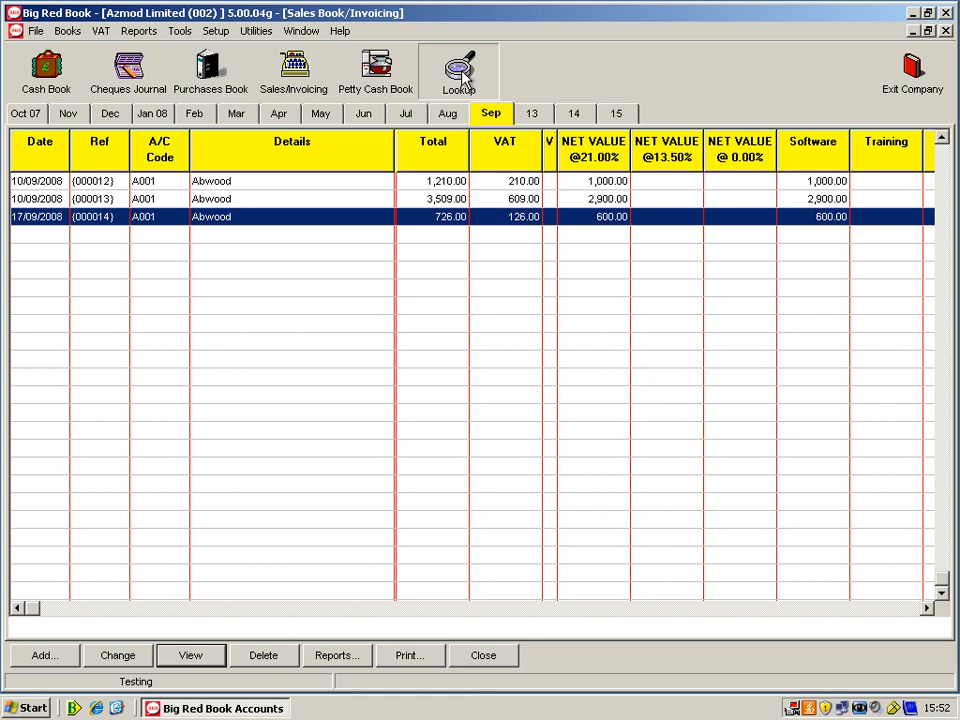
# Step: Check Abwood's customer ledger showing invoice 000014 and balance 8,244.49, then close the lookup
pyautogui.click(481, 65)
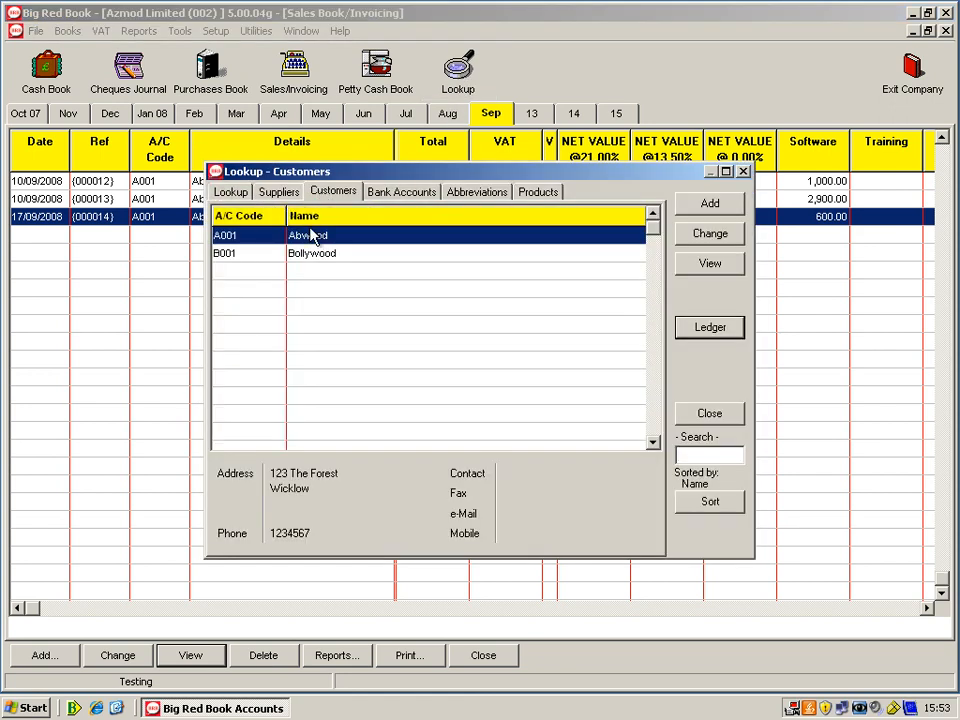
pyautogui.click(709, 327)
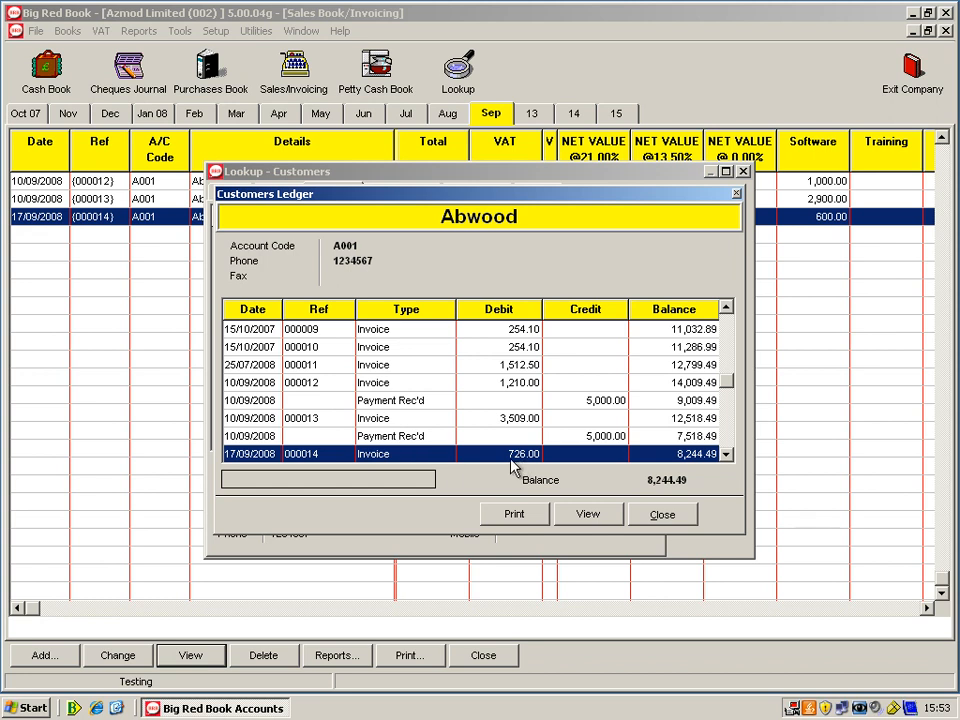
pyautogui.moveTo(668, 493)
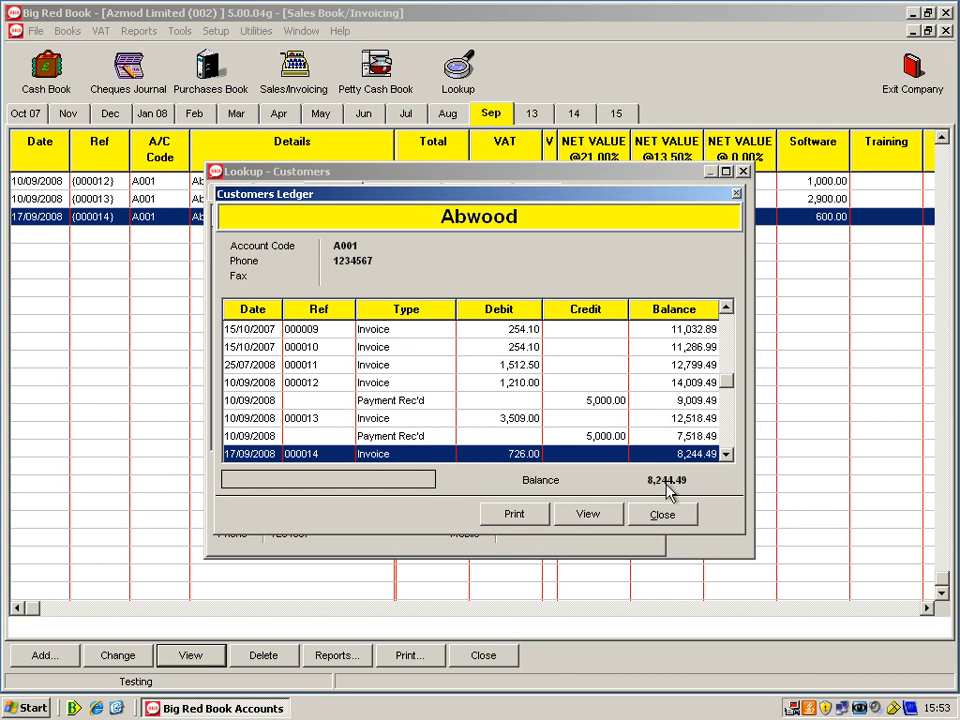
pyautogui.click(662, 514)
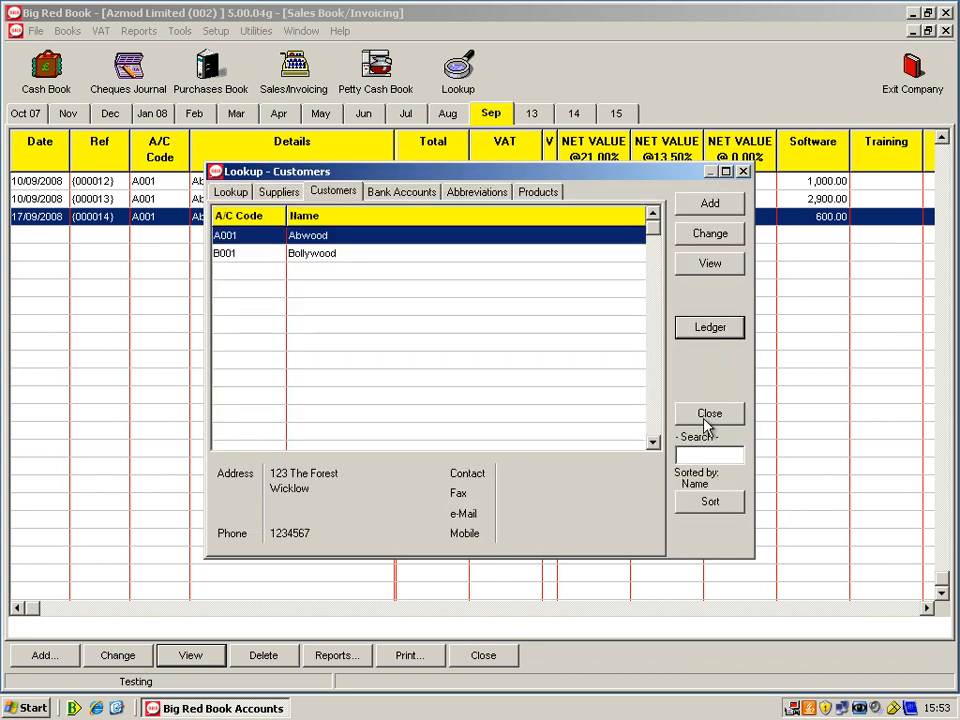
pyautogui.click(709, 413)
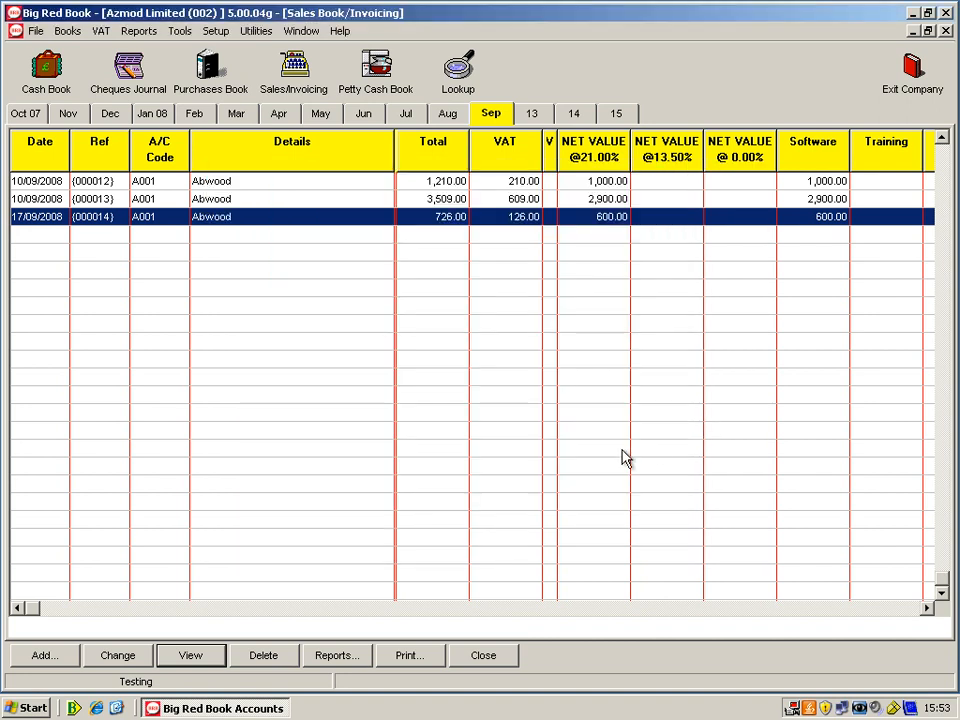
# Step: Request a print preview of the highlighted invoice 000014
pyautogui.click(408, 655)
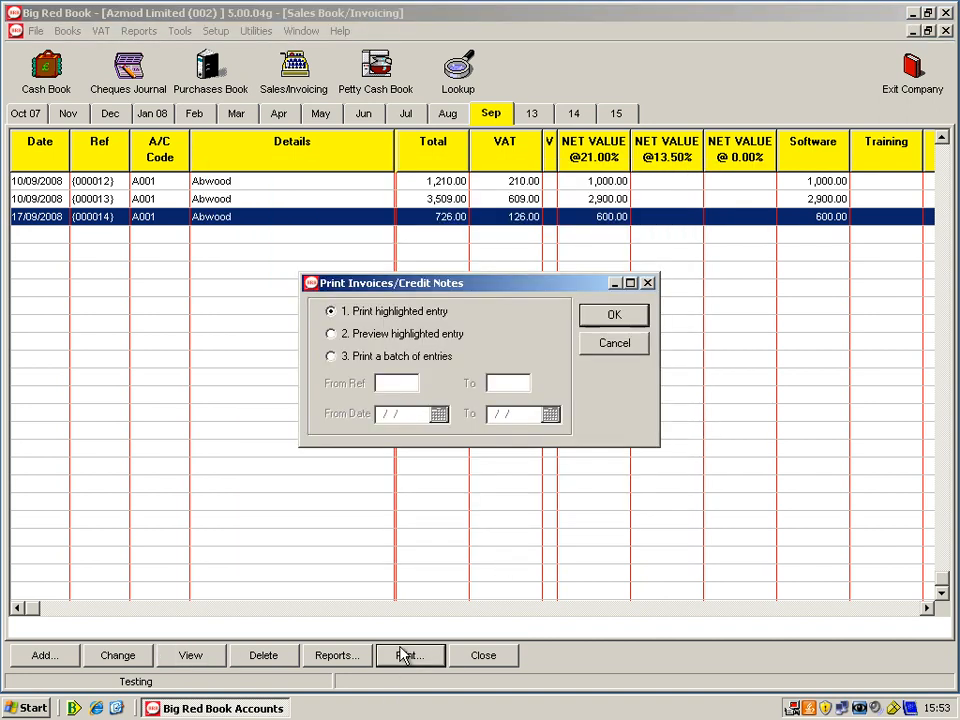
pyautogui.click(330, 333)
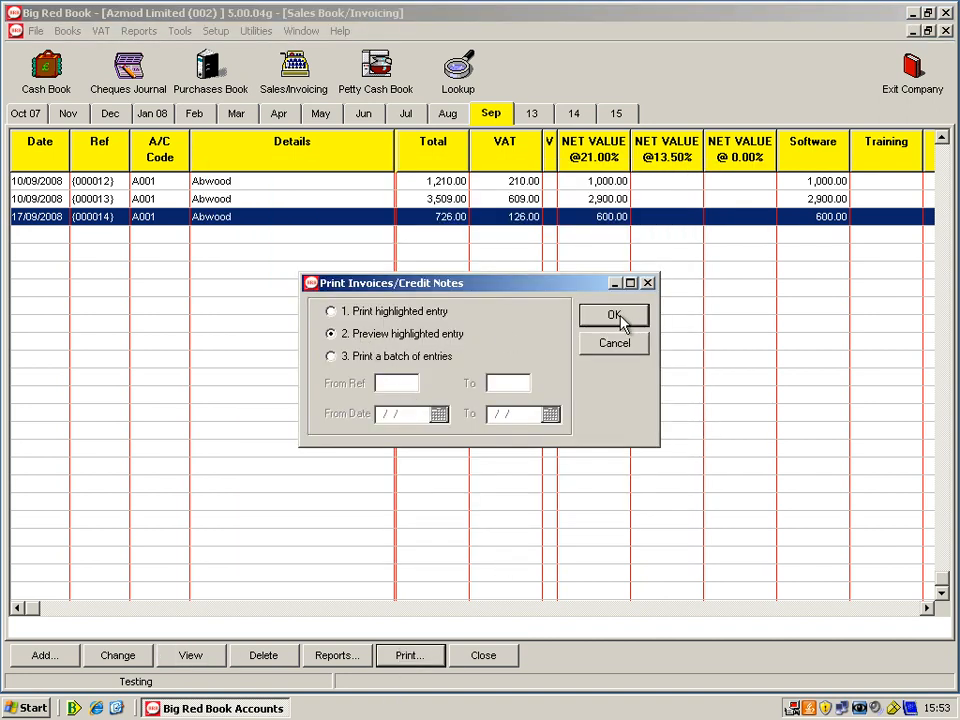
pyautogui.click(612, 315)
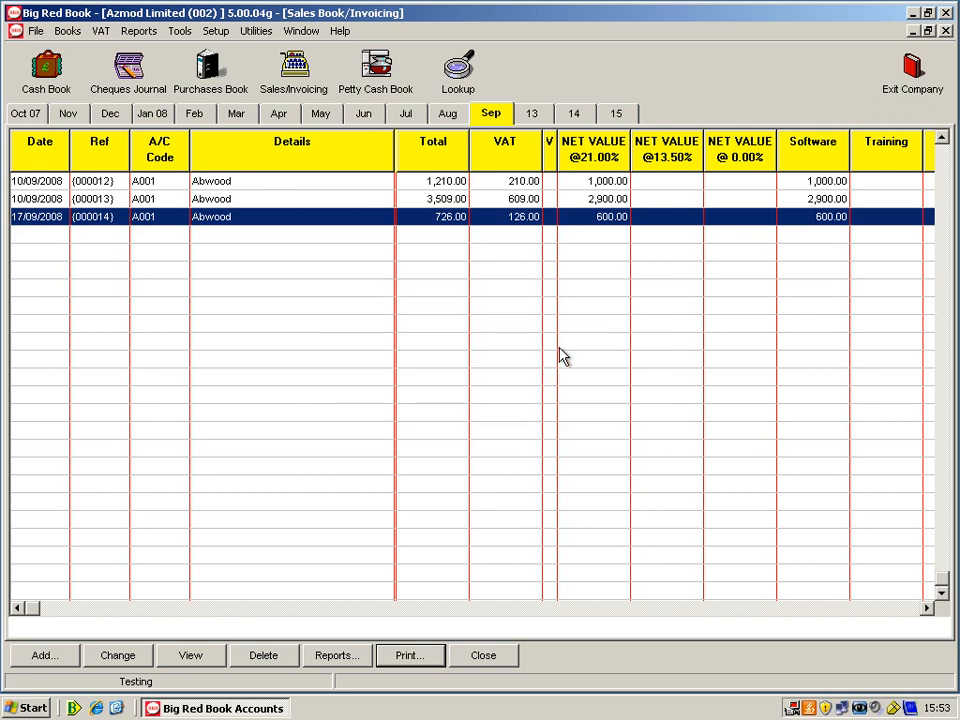
pyautogui.click(409, 655)
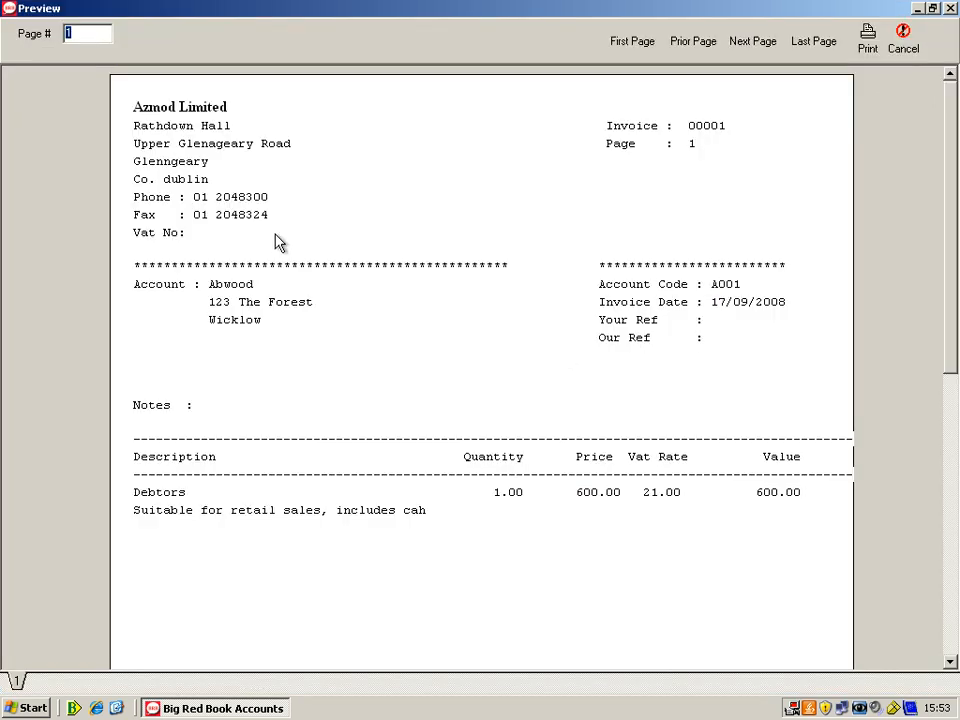
pyautogui.moveTo(454, 249)
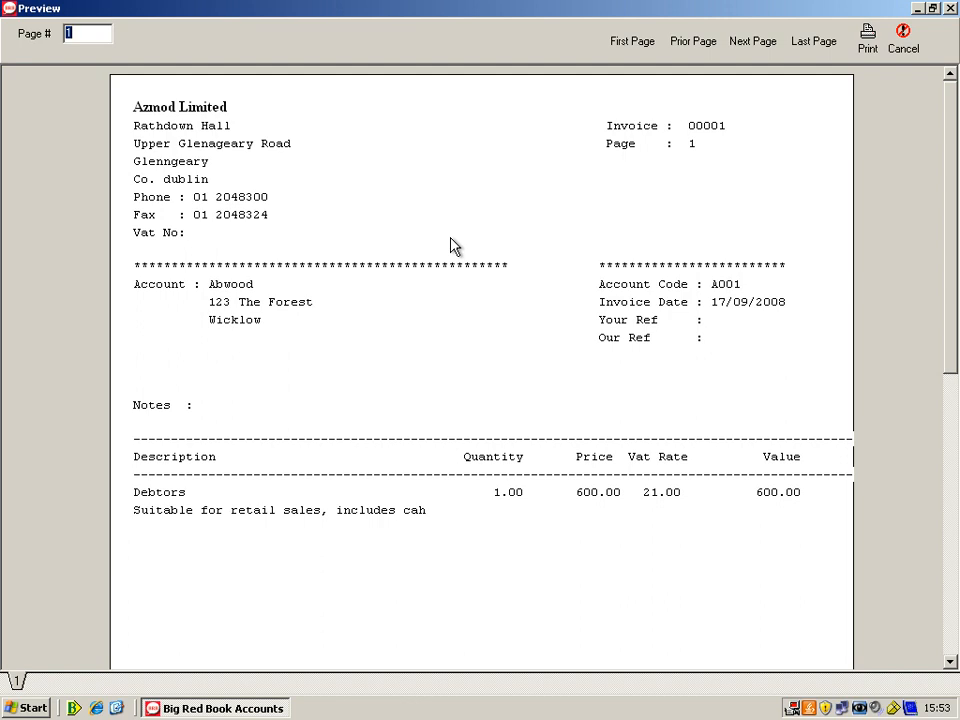
pyautogui.moveTo(913, 371)
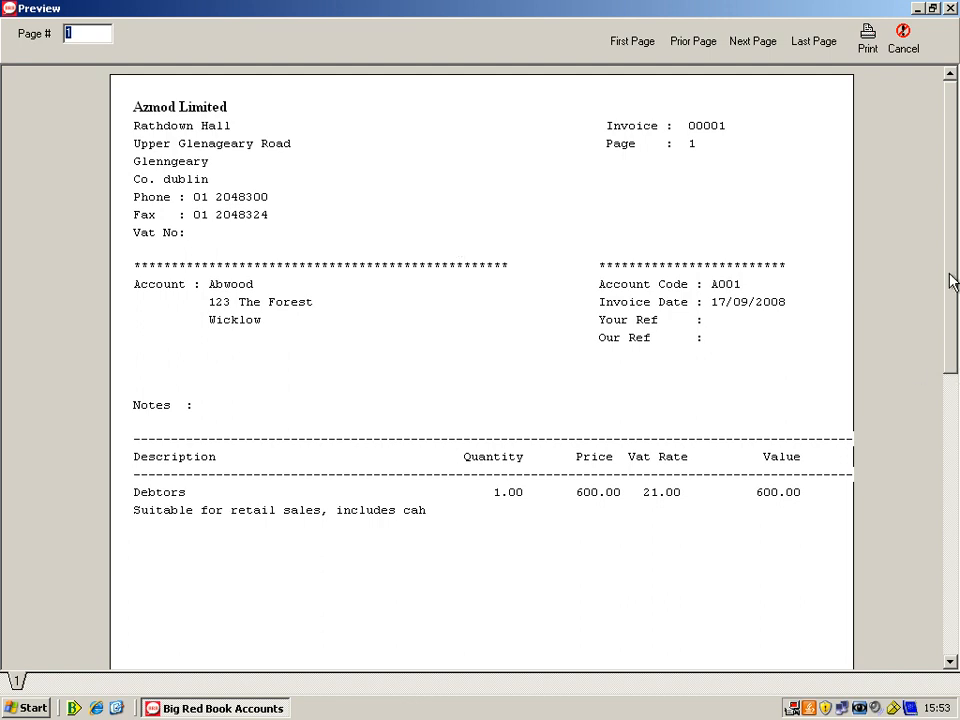
pyautogui.scroll(-3)
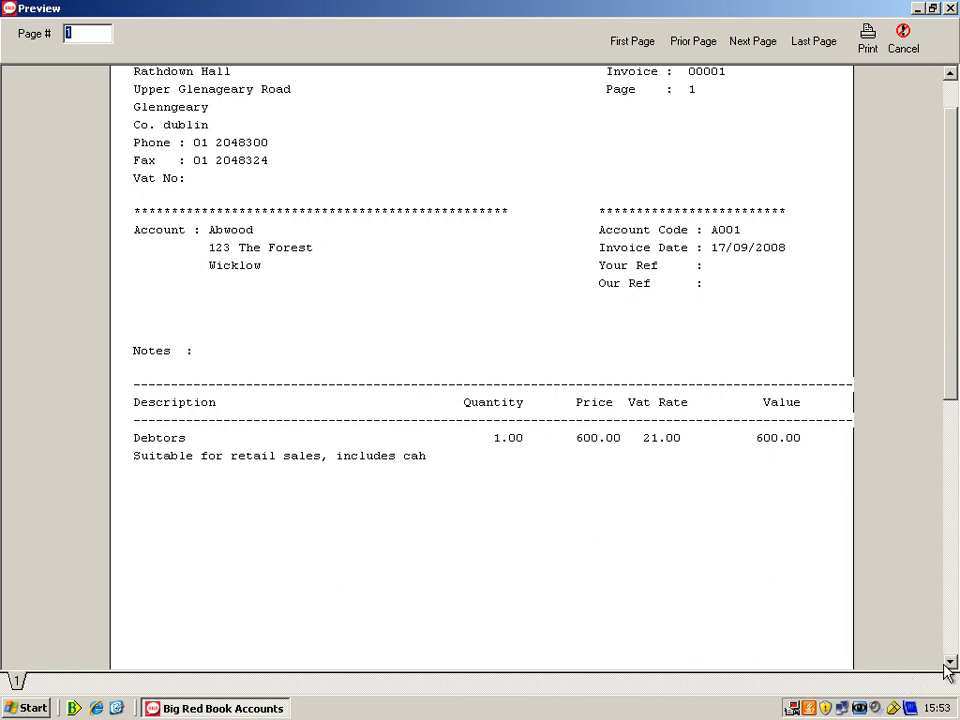
pyautogui.moveTo(192, 165)
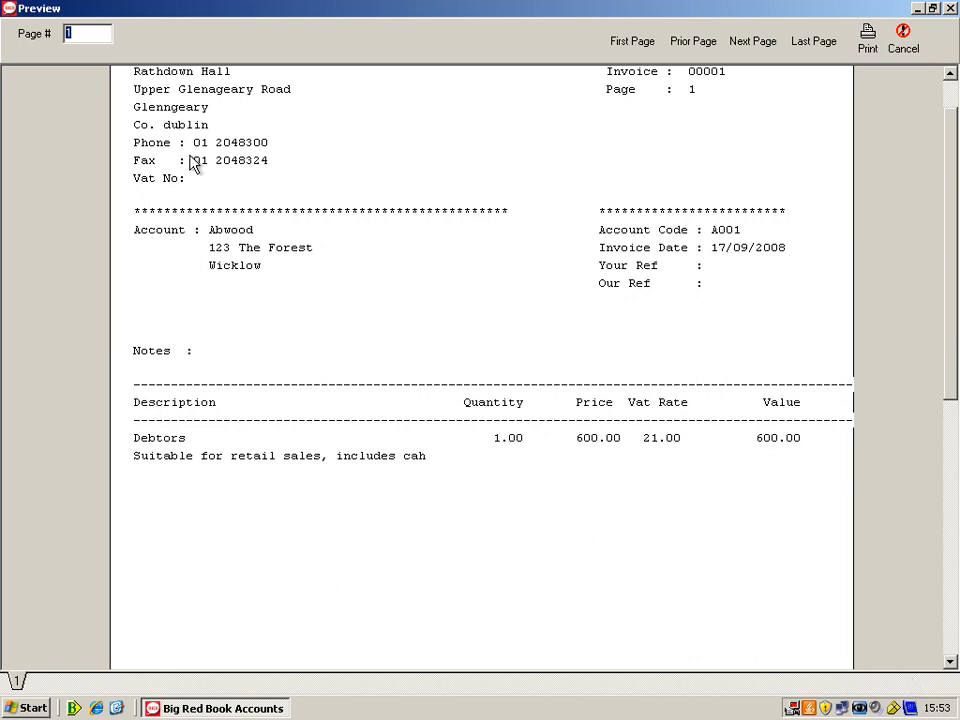
pyautogui.moveTo(213, 262)
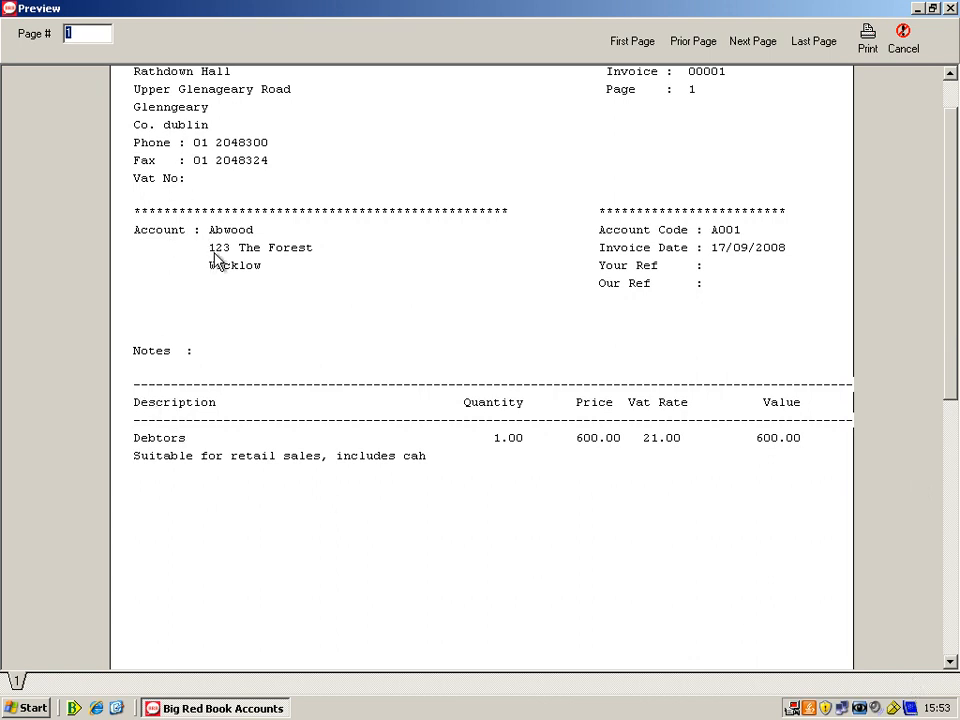
pyautogui.moveTo(524, 489)
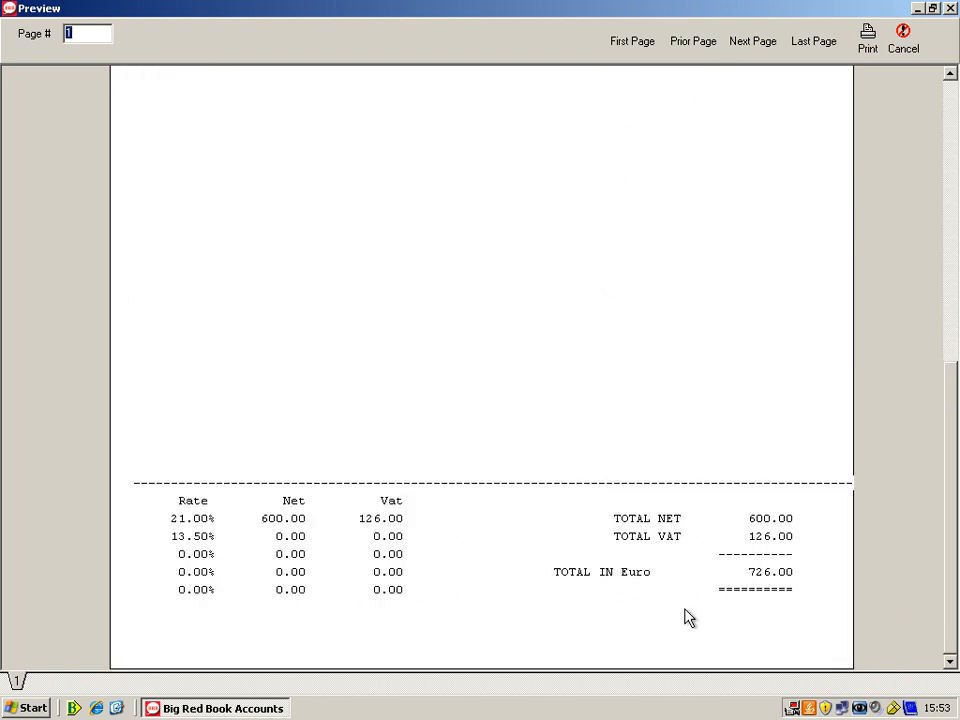
pyautogui.moveTo(906, 35)
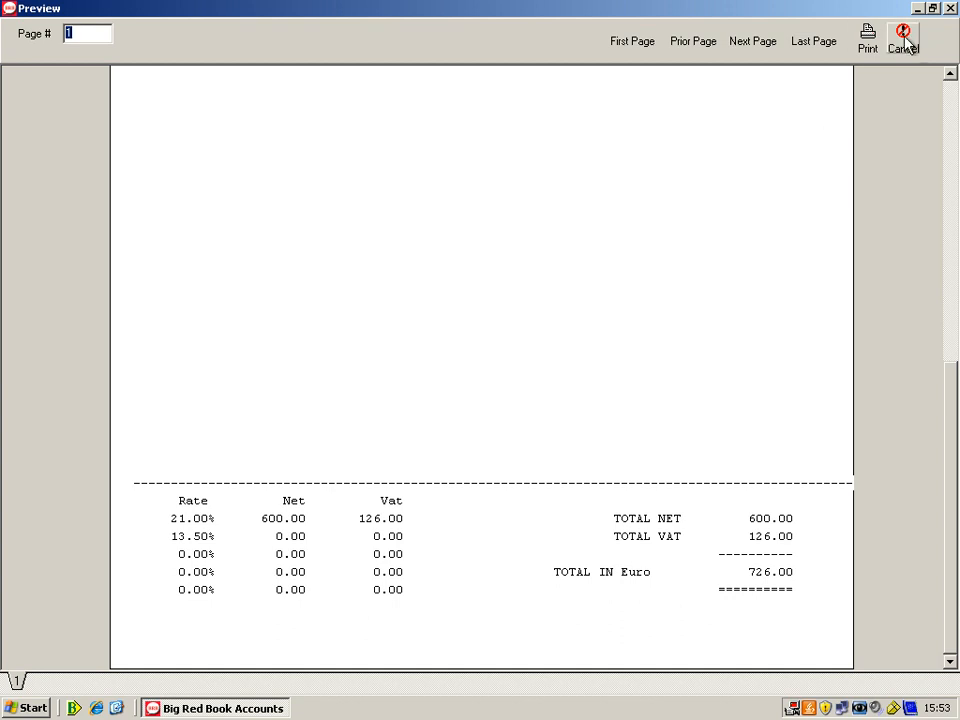
pyautogui.click(900, 38)
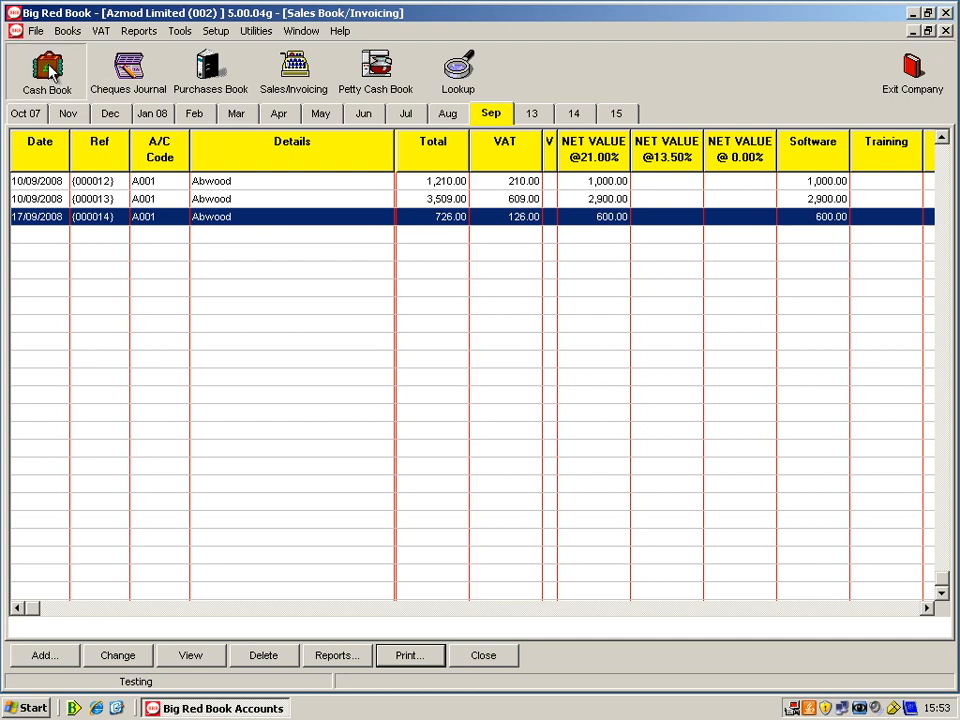
# Step: Open the September Cash Book and start a cash receipt dated 17/09/2008
pyautogui.click(37, 72)
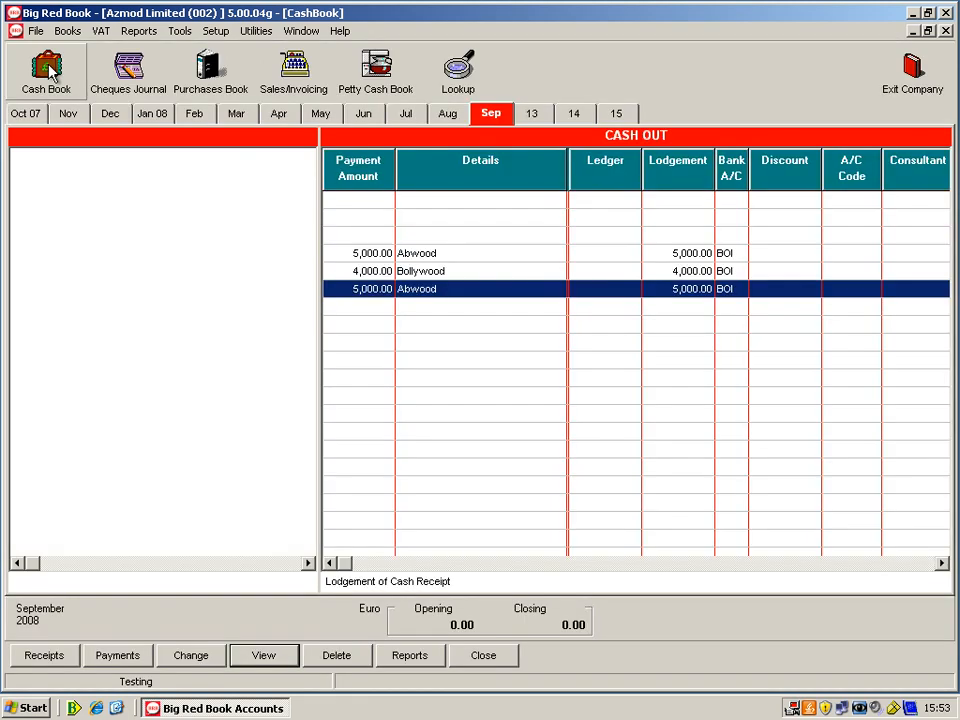
pyautogui.click(35, 75)
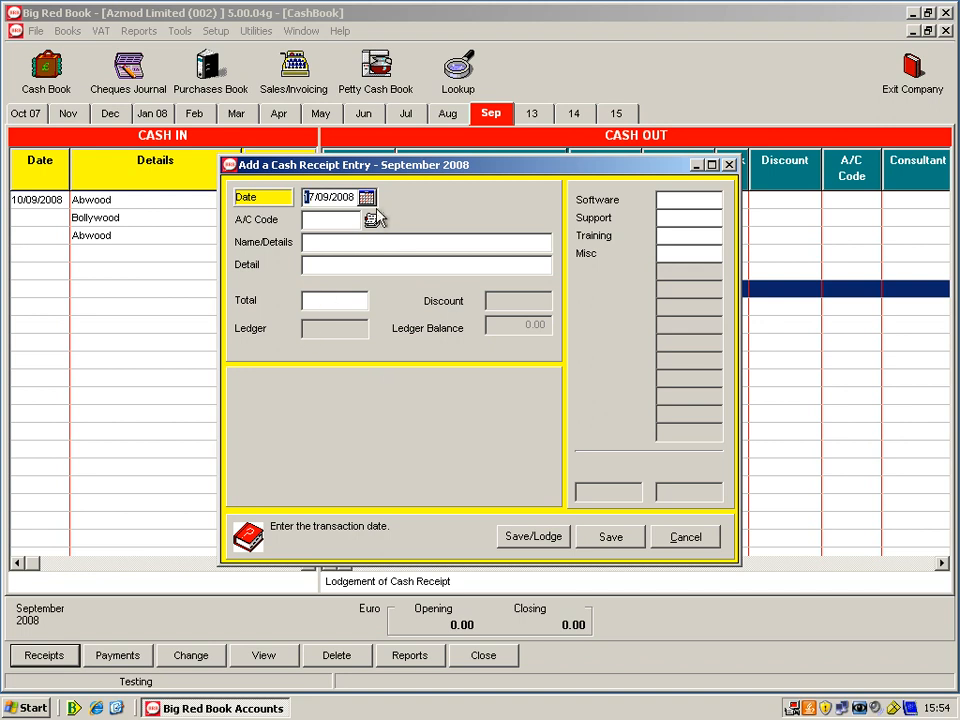
# Step: Set the receipt's customer to A001 Abwood and enter a total of 1000
pyautogui.click(371, 216)
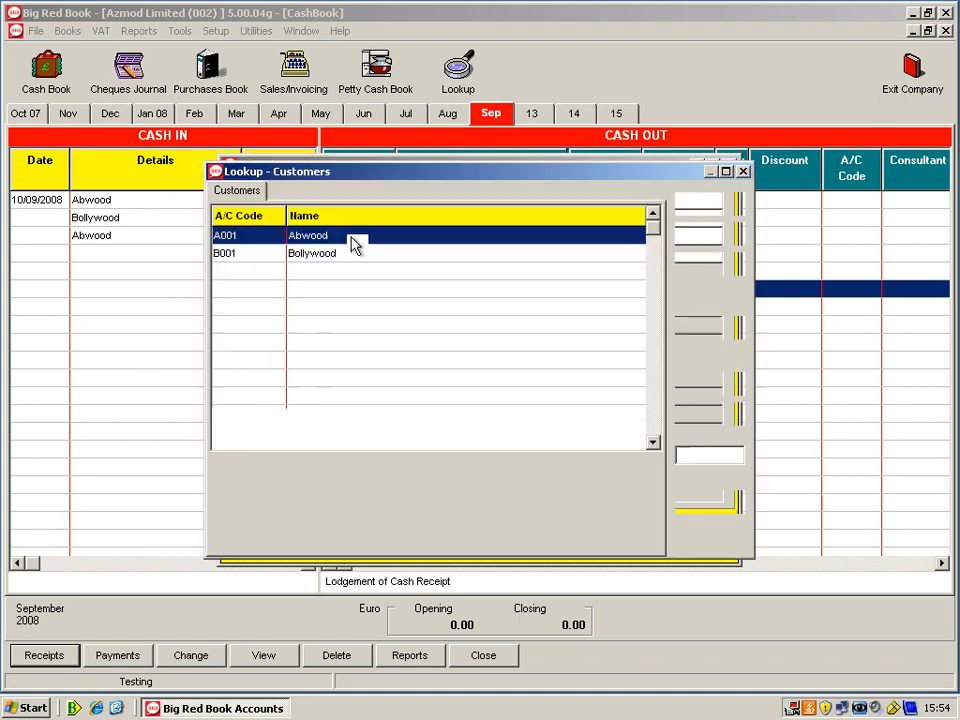
pyautogui.doubleClick(308, 235)
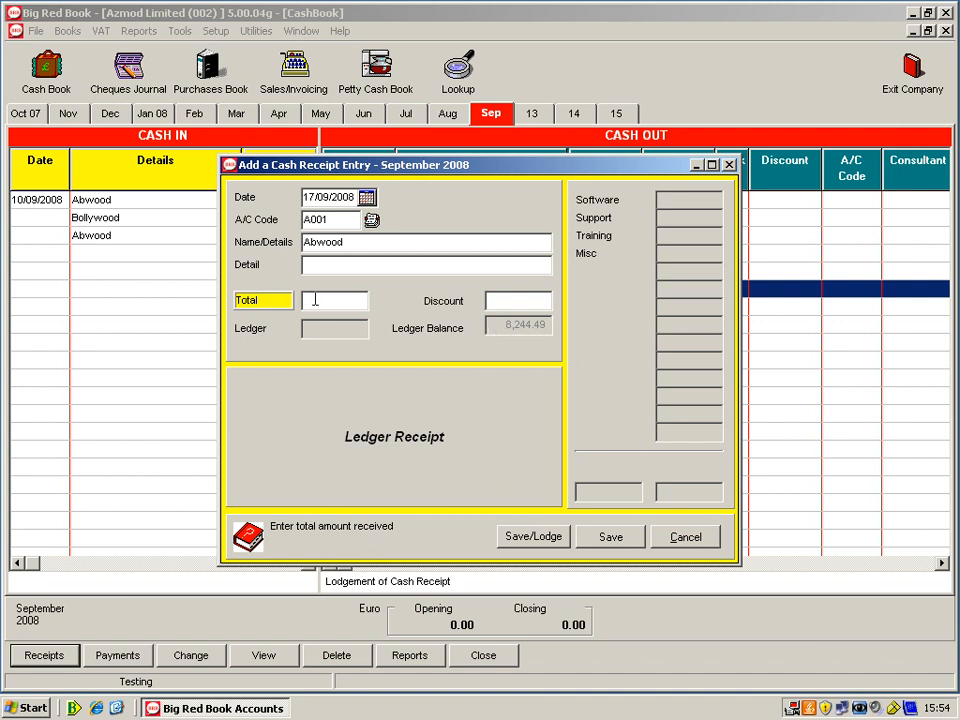
pyautogui.write('1000')
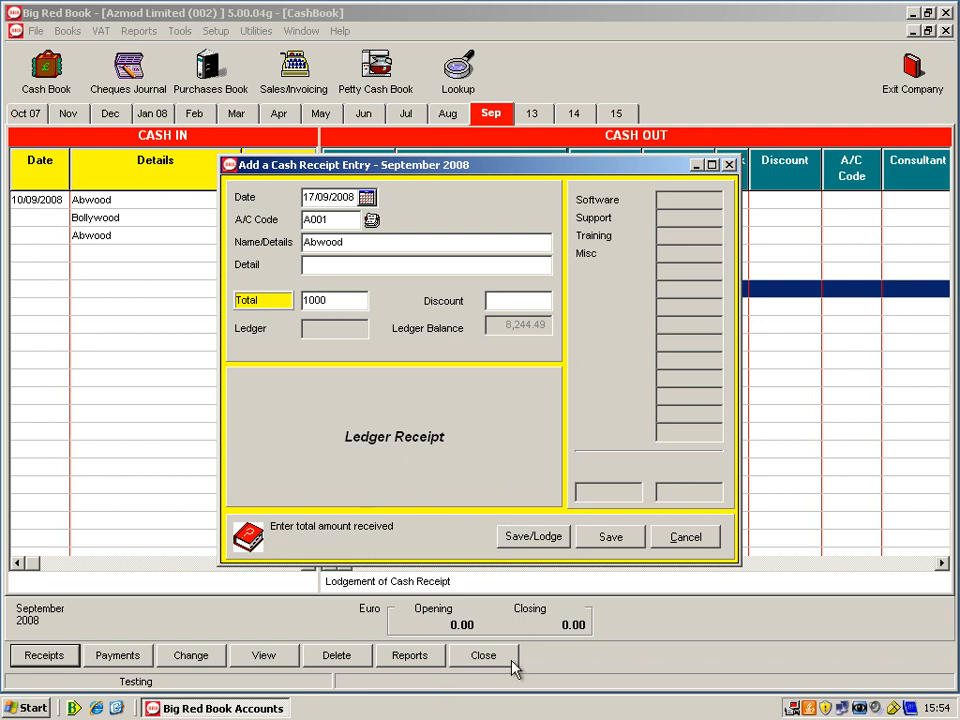
pyautogui.moveTo(532, 536)
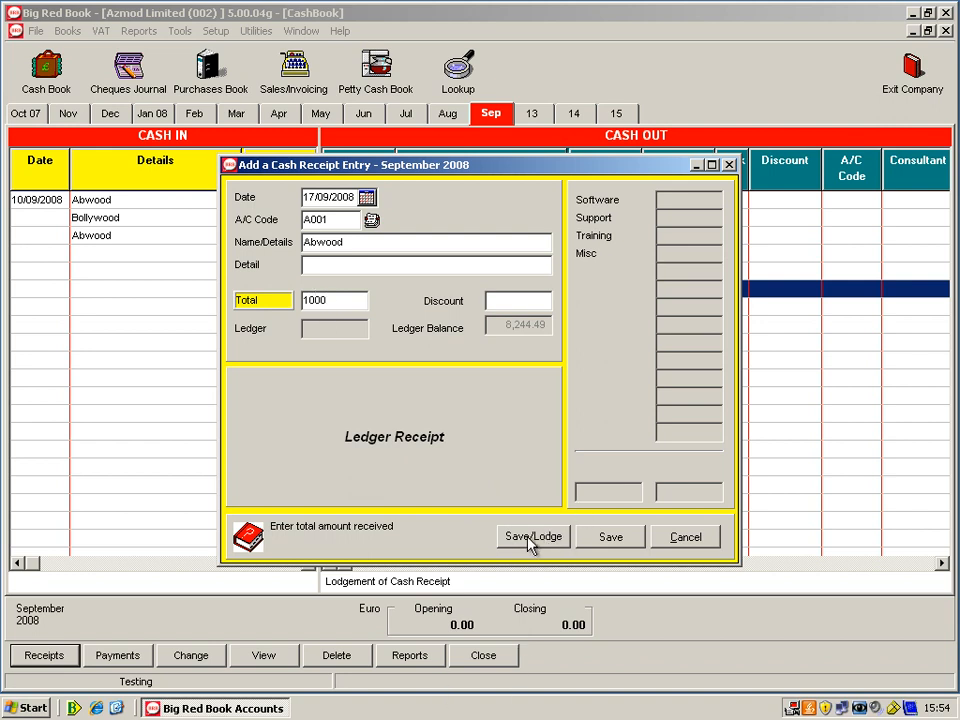
# Step: Save the 1,000.00 Abwood receipt and generate its BOI bank lodgement
pyautogui.click(533, 536)
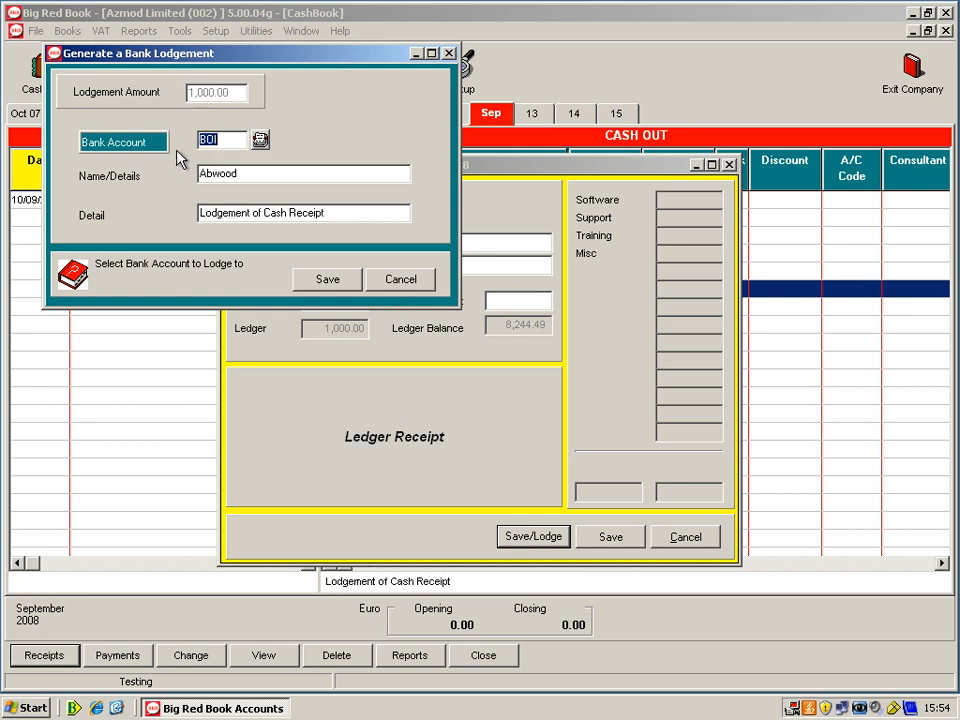
pyautogui.moveTo(319, 298)
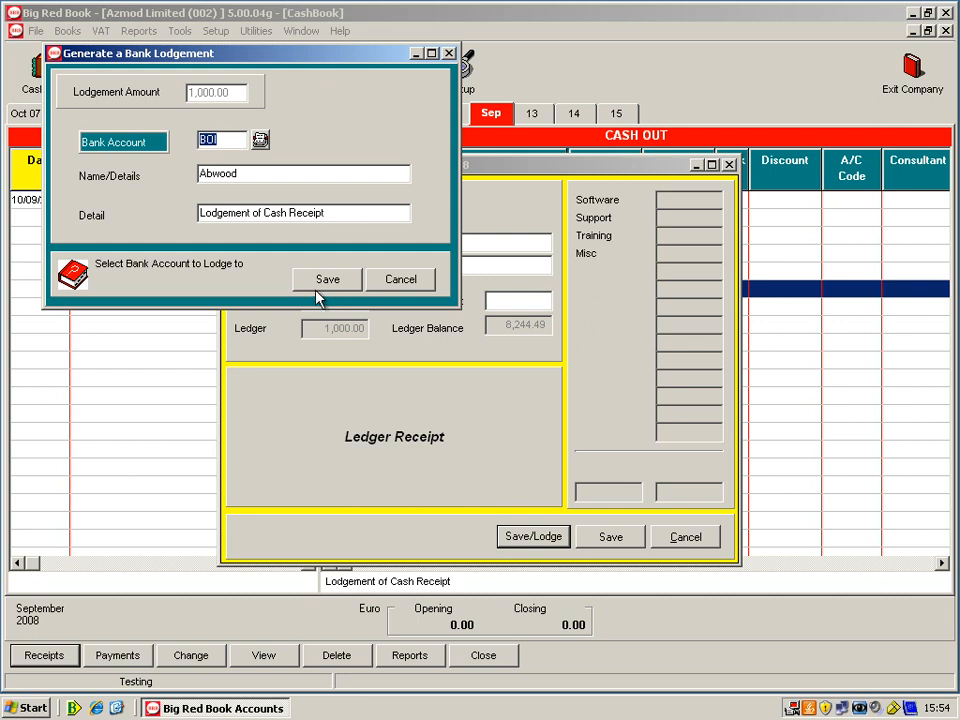